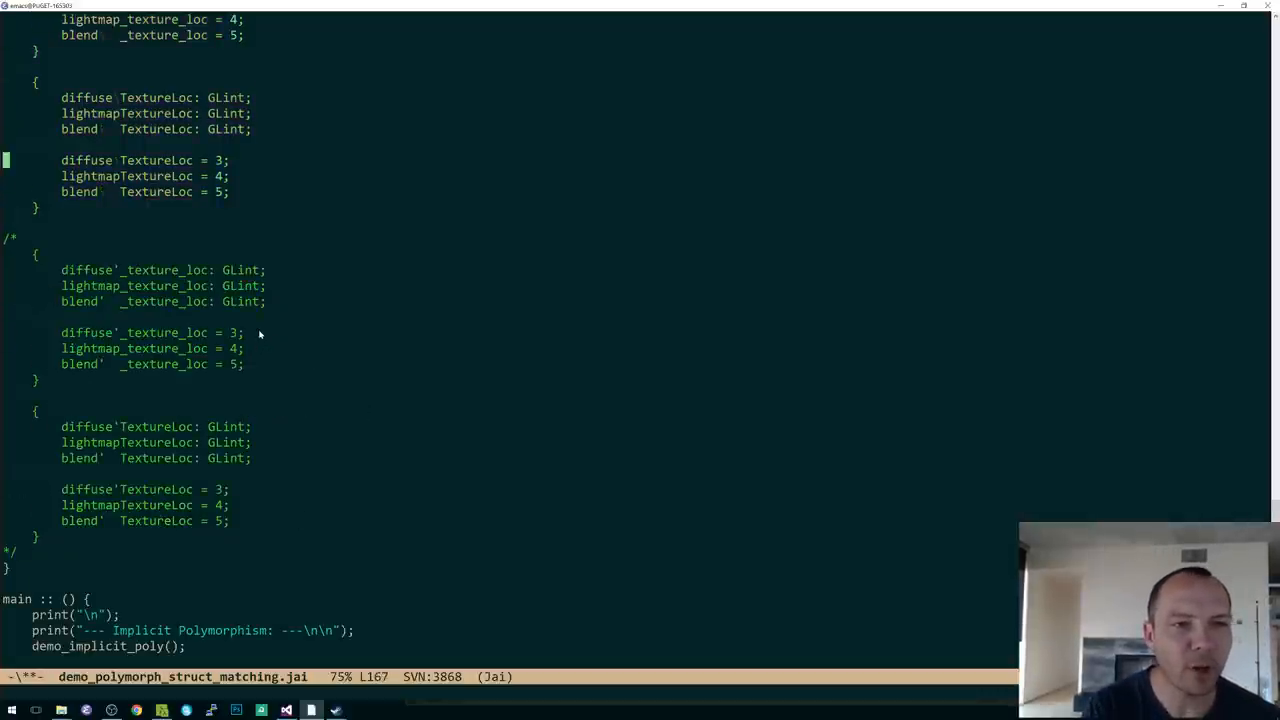
# Edit the demo file's implicit-polymorph table examples, adding '///' and ': array { ..' text.
pyautogui.scroll(3)
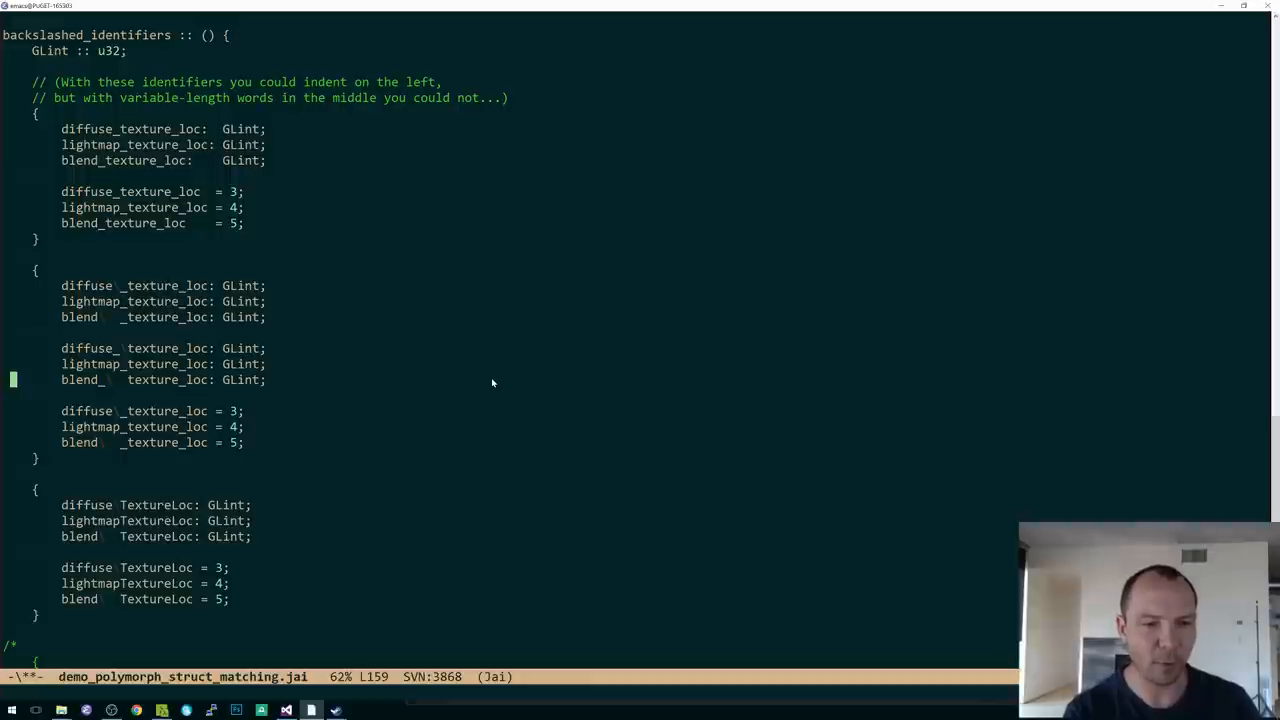
pyautogui.write('///')
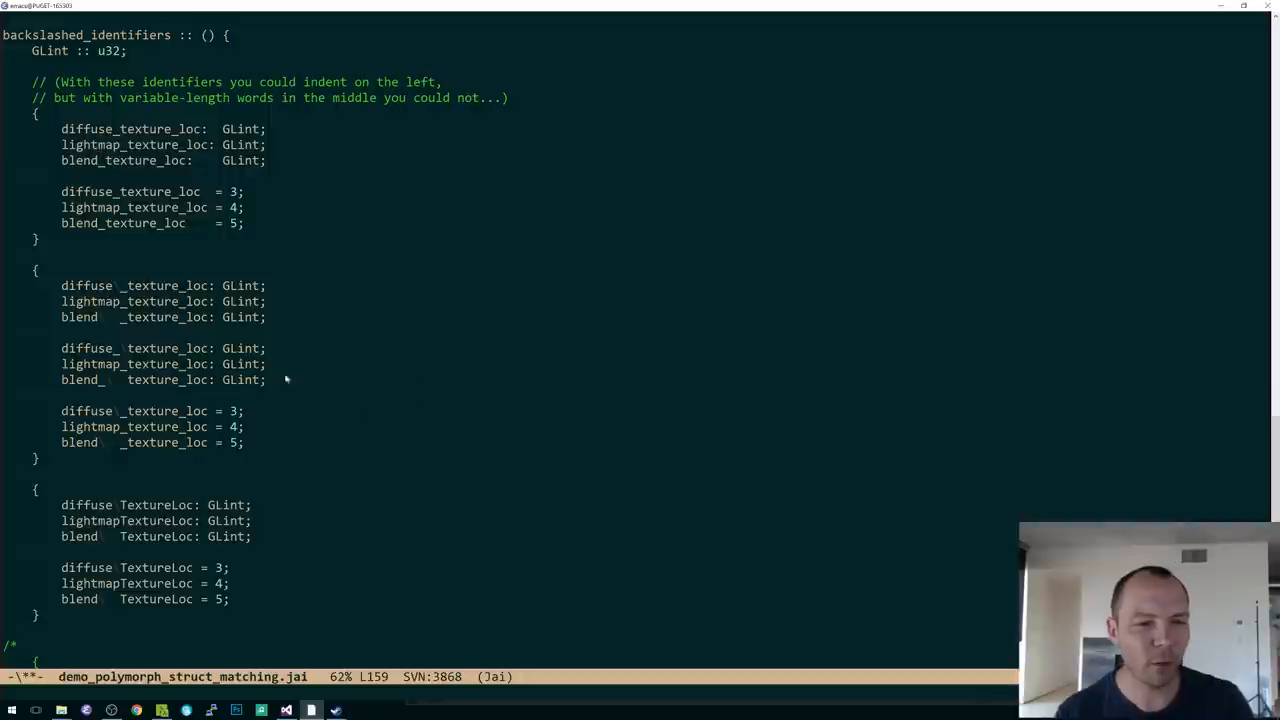
pyautogui.doubleClick(150, 348)
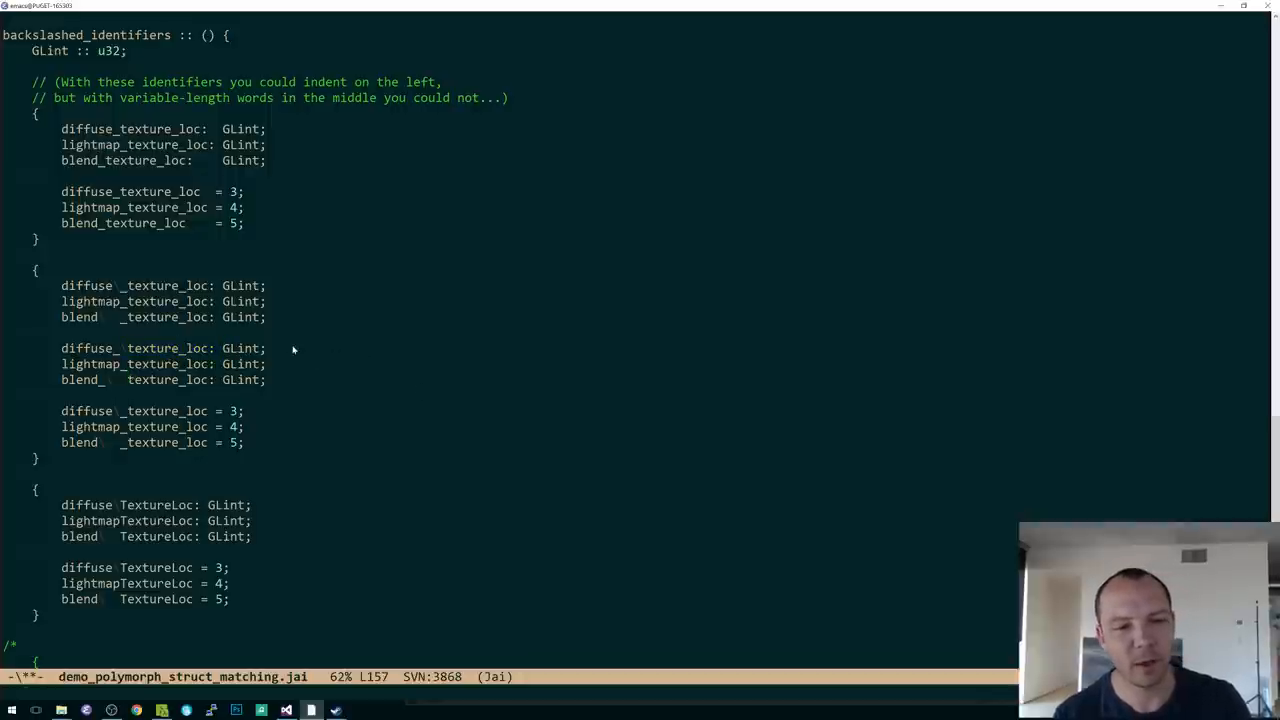
pyautogui.moveTo(295, 355)
pyautogui.write('for a')
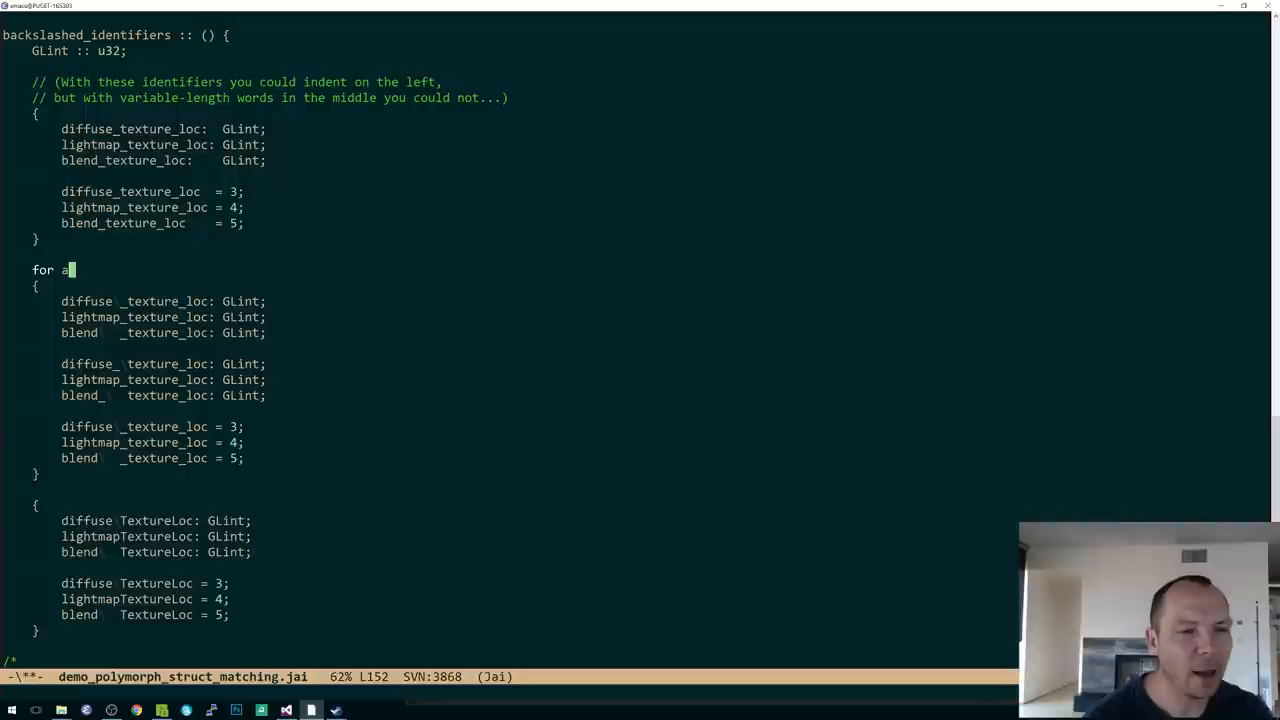
pyautogui.write(': array { ..')
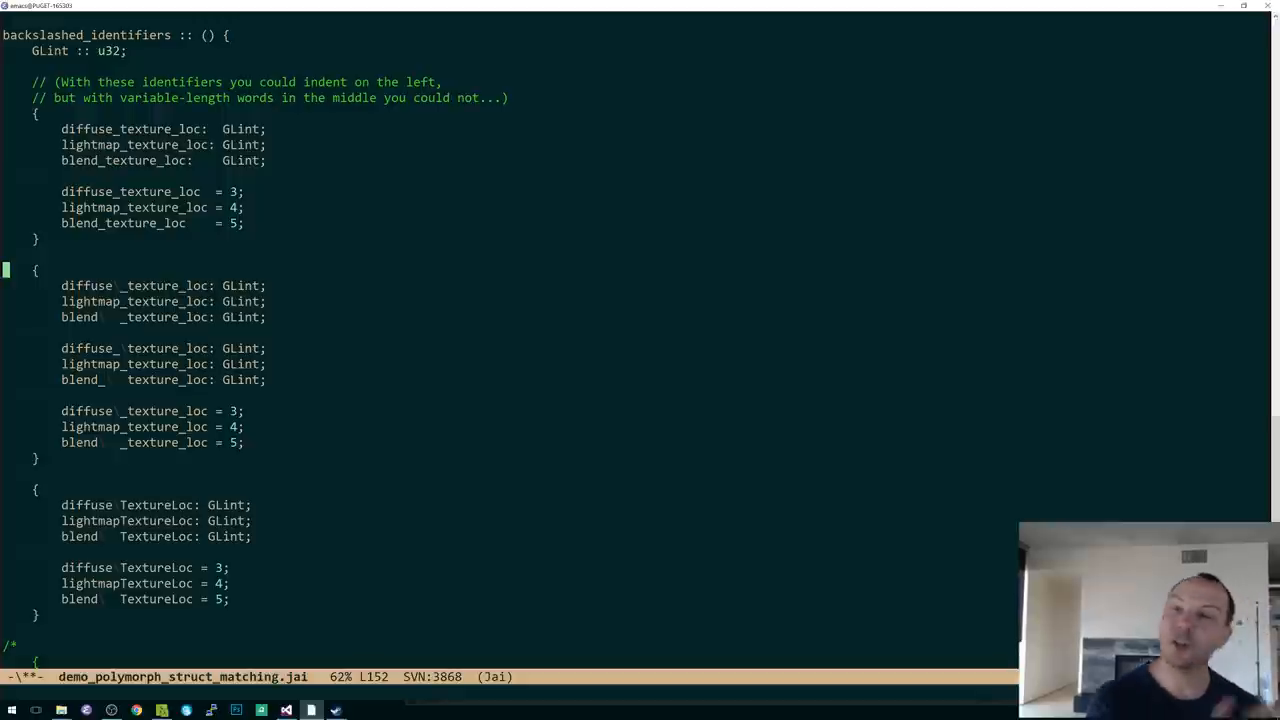
# Open c:/jai/tests/todo.txt and add a top note that struct_poly's Counter default didn't work!!
pyautogui.press('C-x C-f')
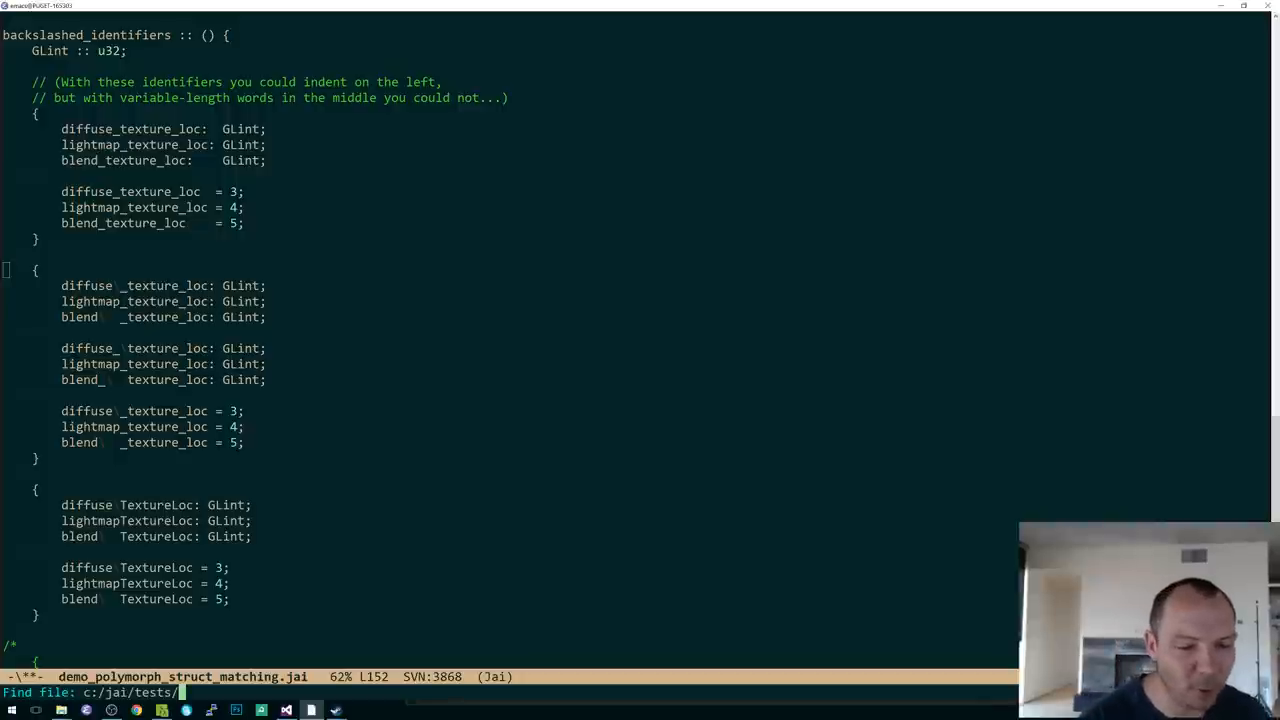
pyautogui.write('todo.txt')
pyautogui.write('demo_')
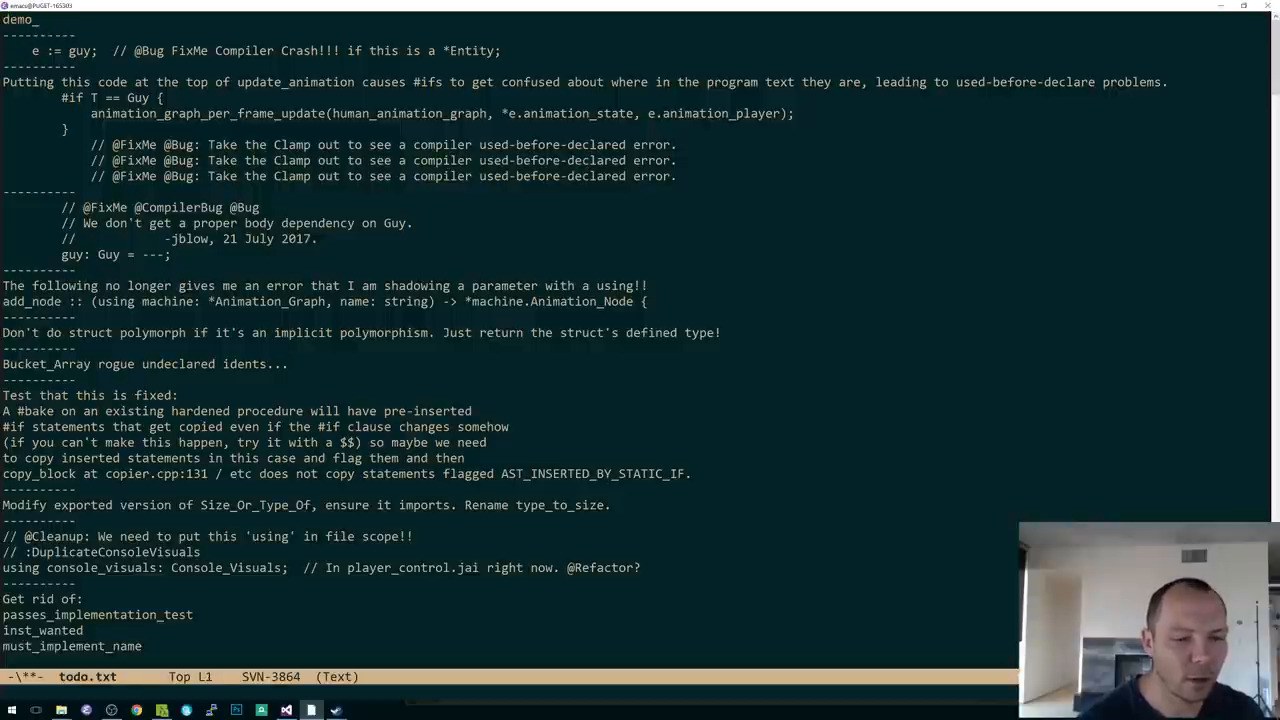
pyautogui.write('struct_poly_matching, default argument to Counter did not')
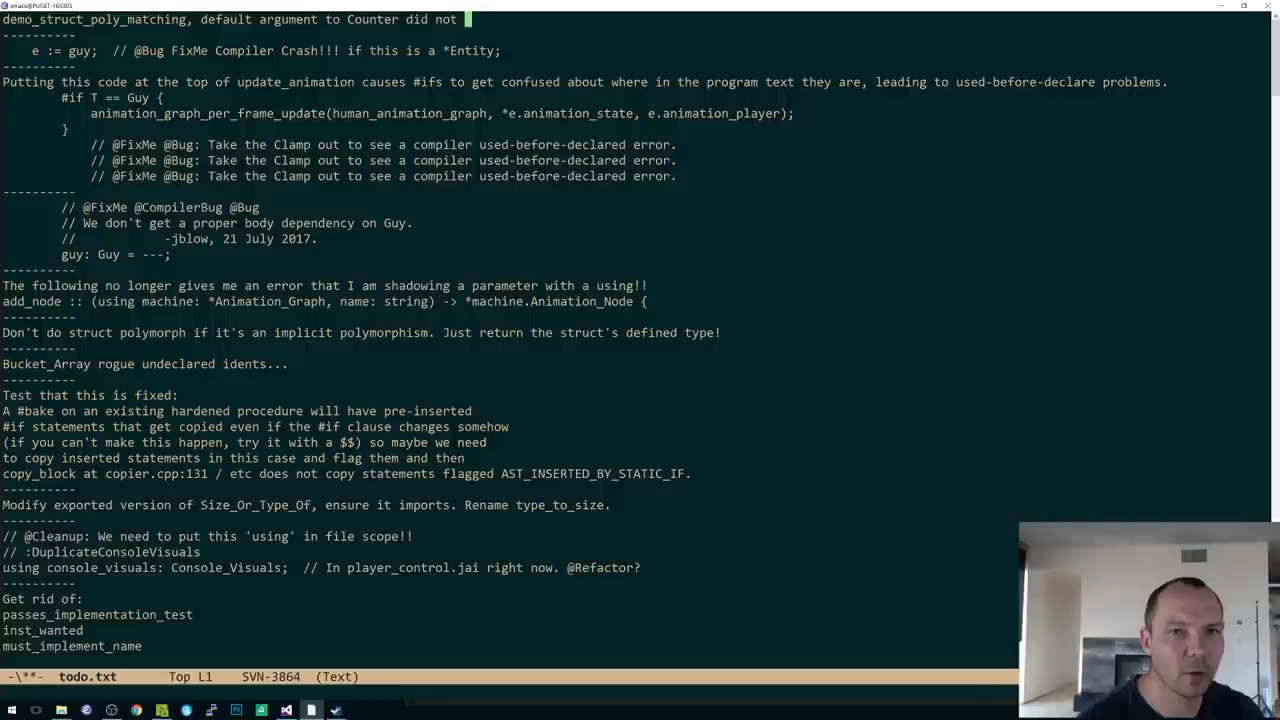
pyautogui.write('work!!')
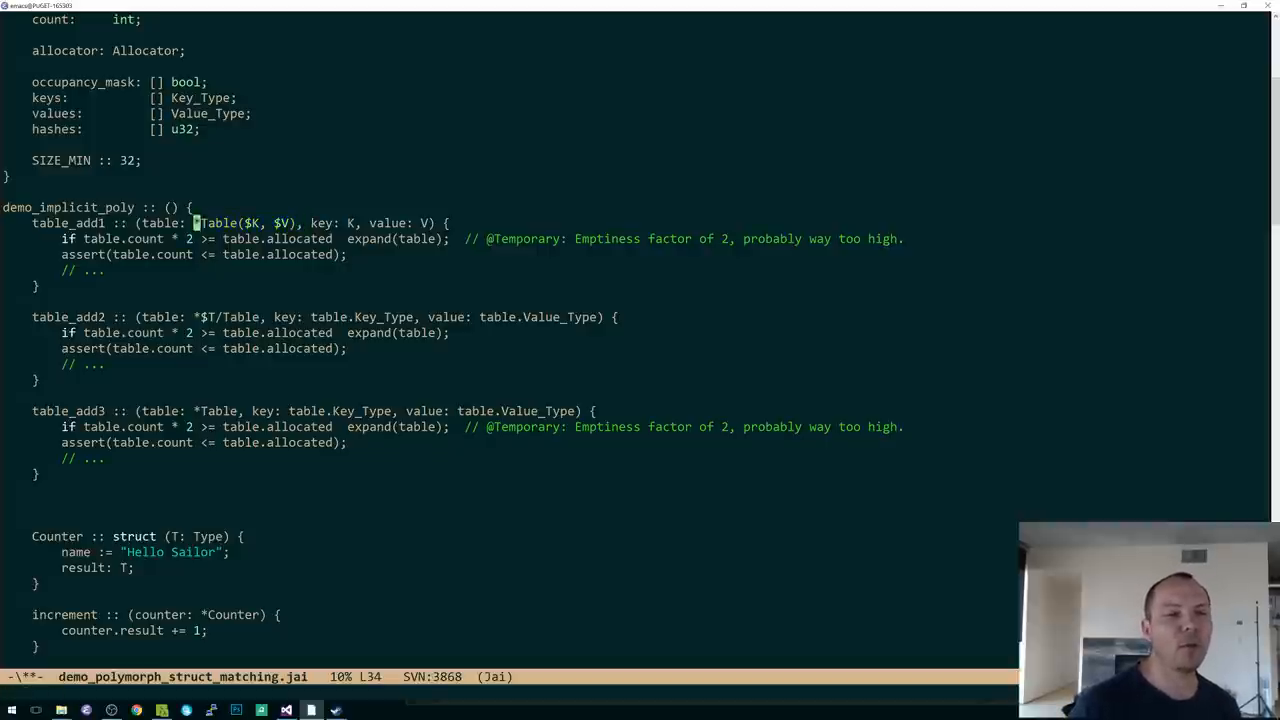
# Change table_add2's parameter to *$T/Table and scroll down to stronger_type_info.
pyautogui.moveTo(194, 223); pyautogui.dragTo(300, 223)
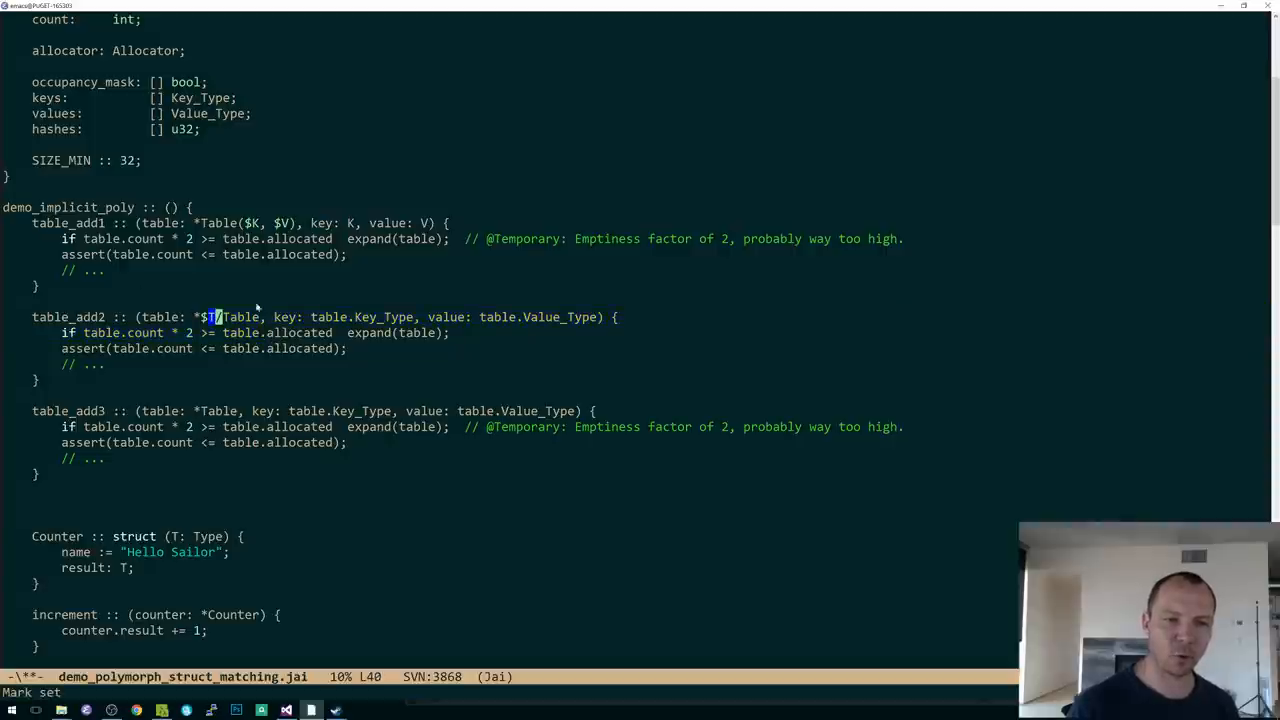
pyautogui.moveTo(357, 274)
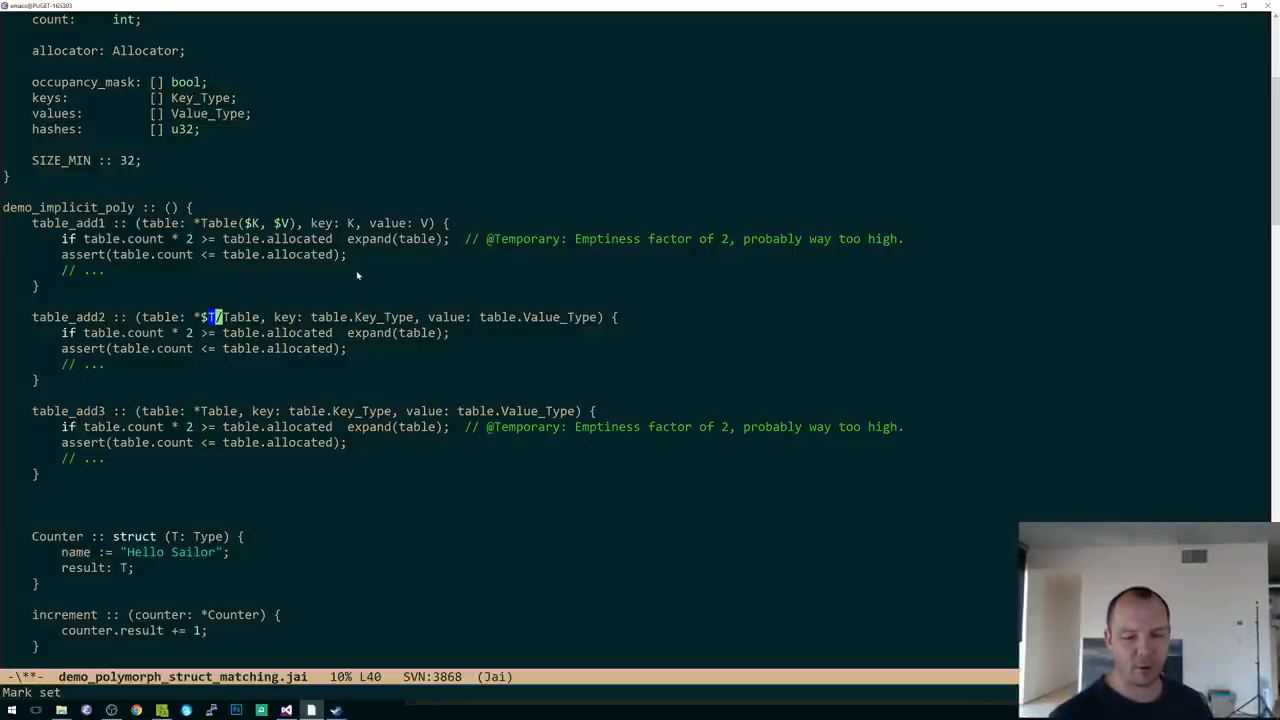
pyautogui.scroll(-3)
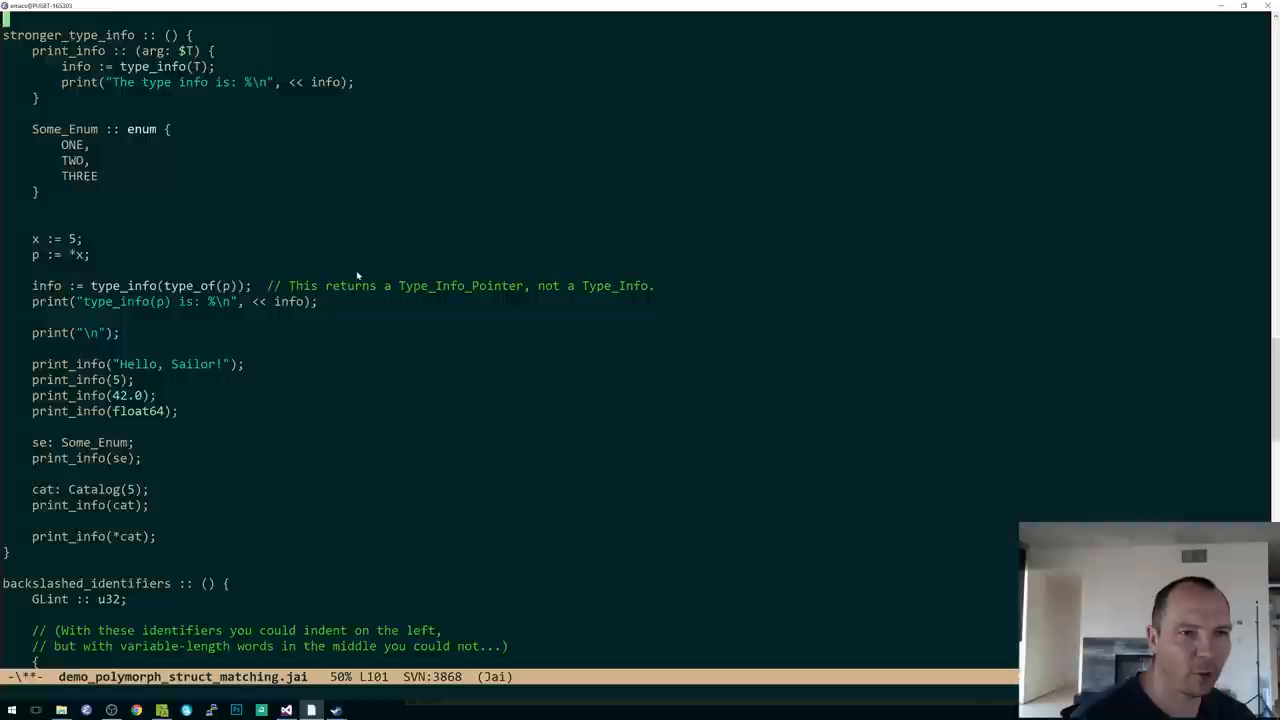
pyautogui.scroll(-3)
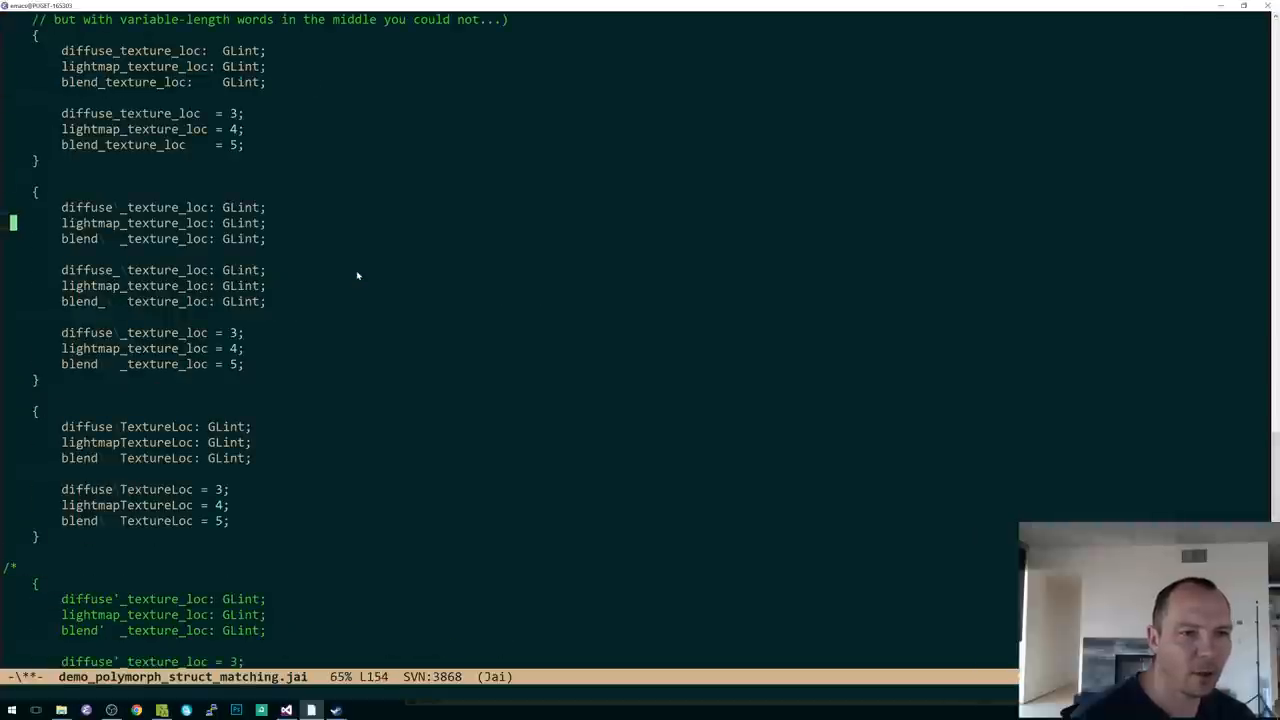
pyautogui.write('the_')
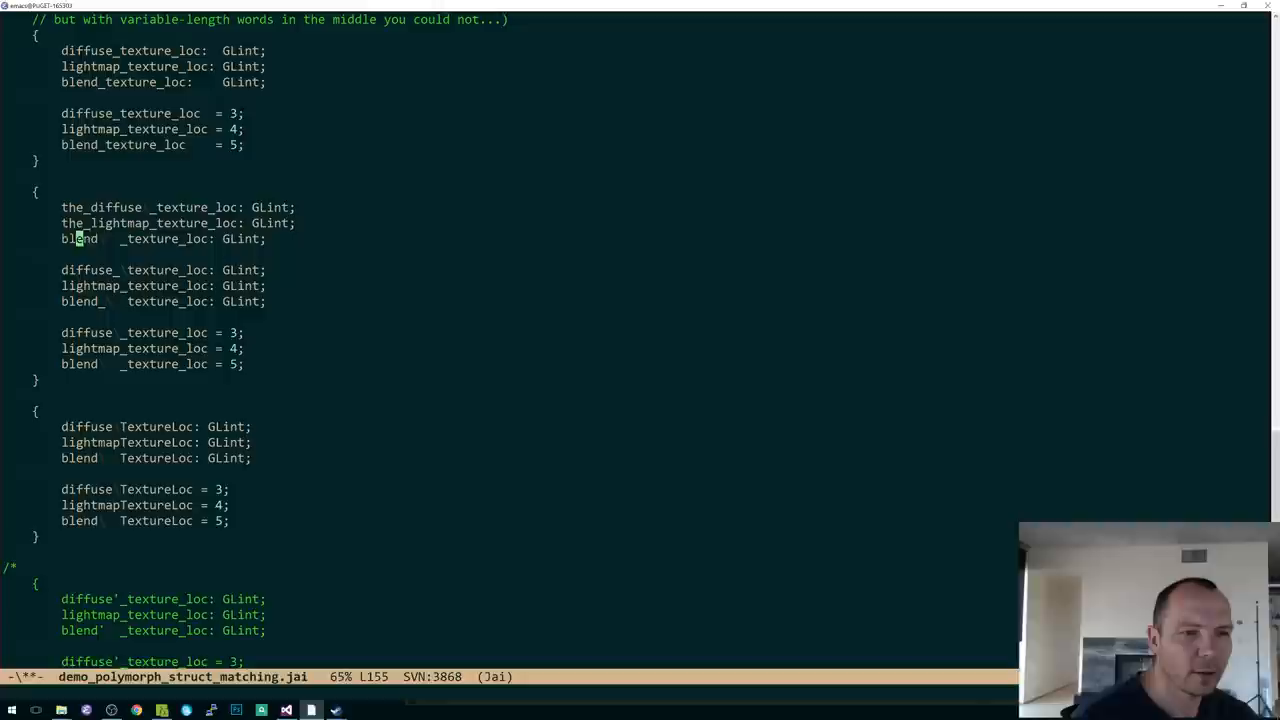
pyautogui.write('the_')
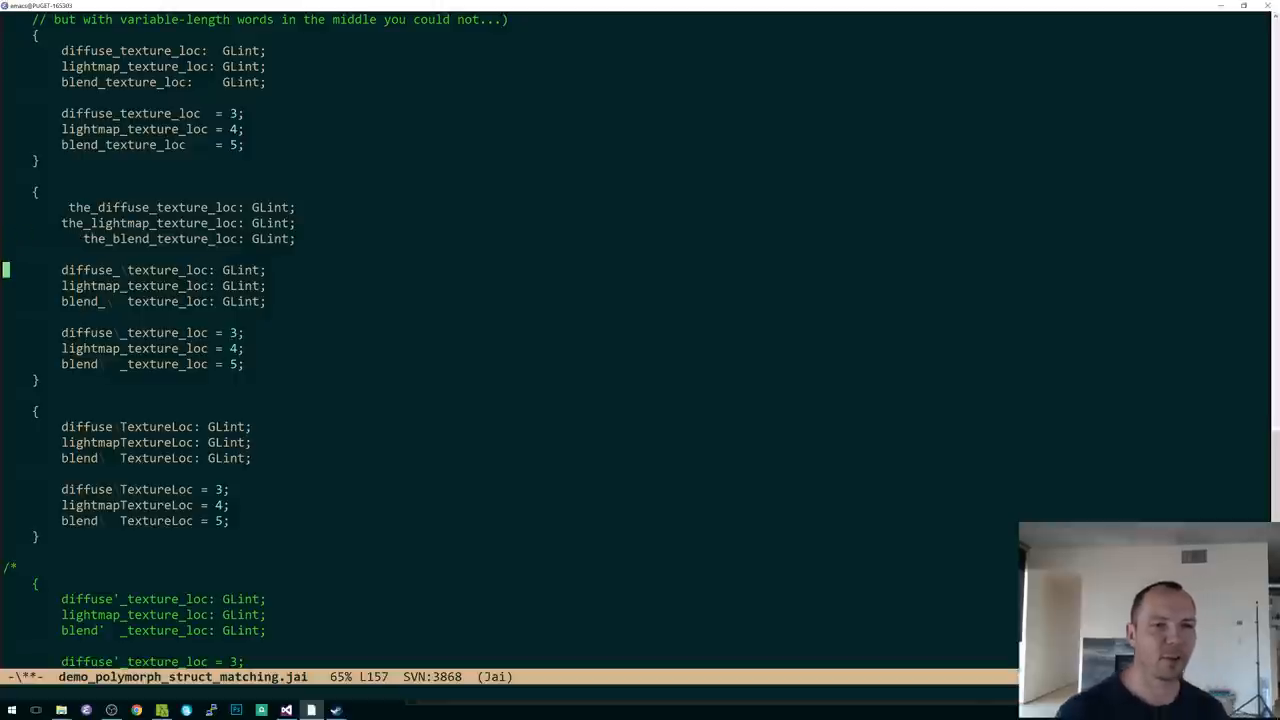
pyautogui.moveTo(439, 279)
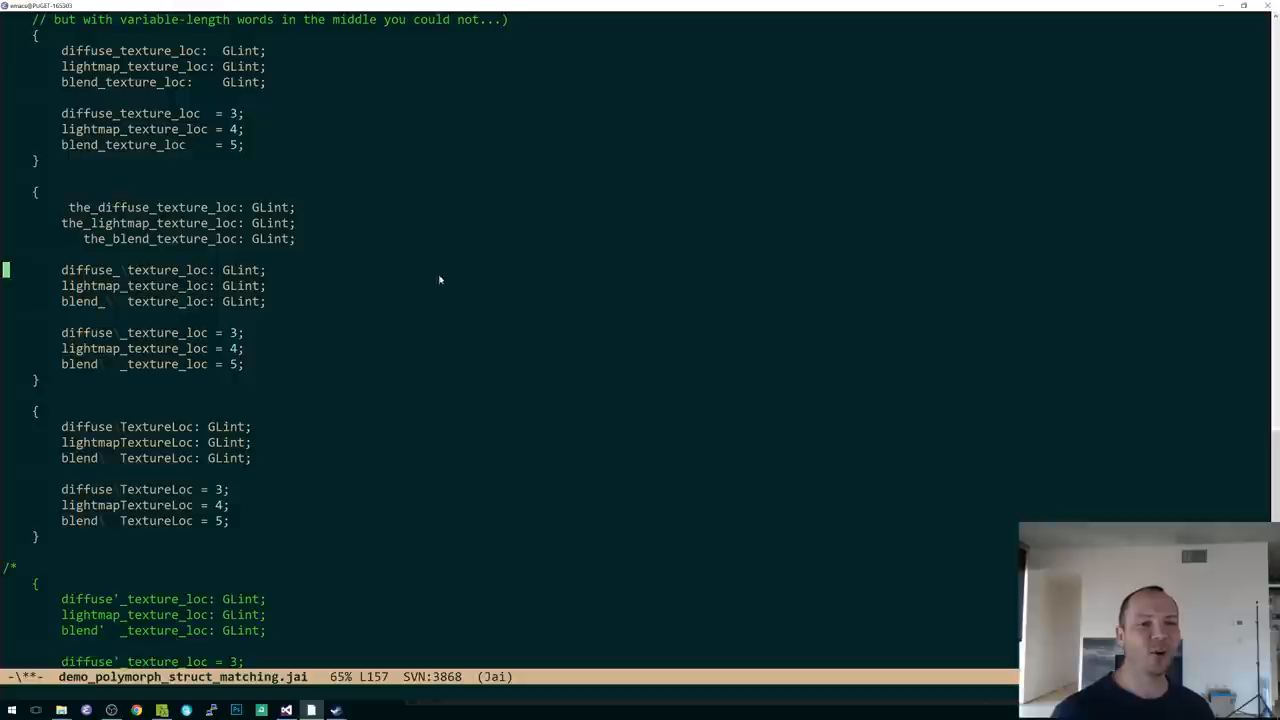
pyautogui.moveTo(497, 306)
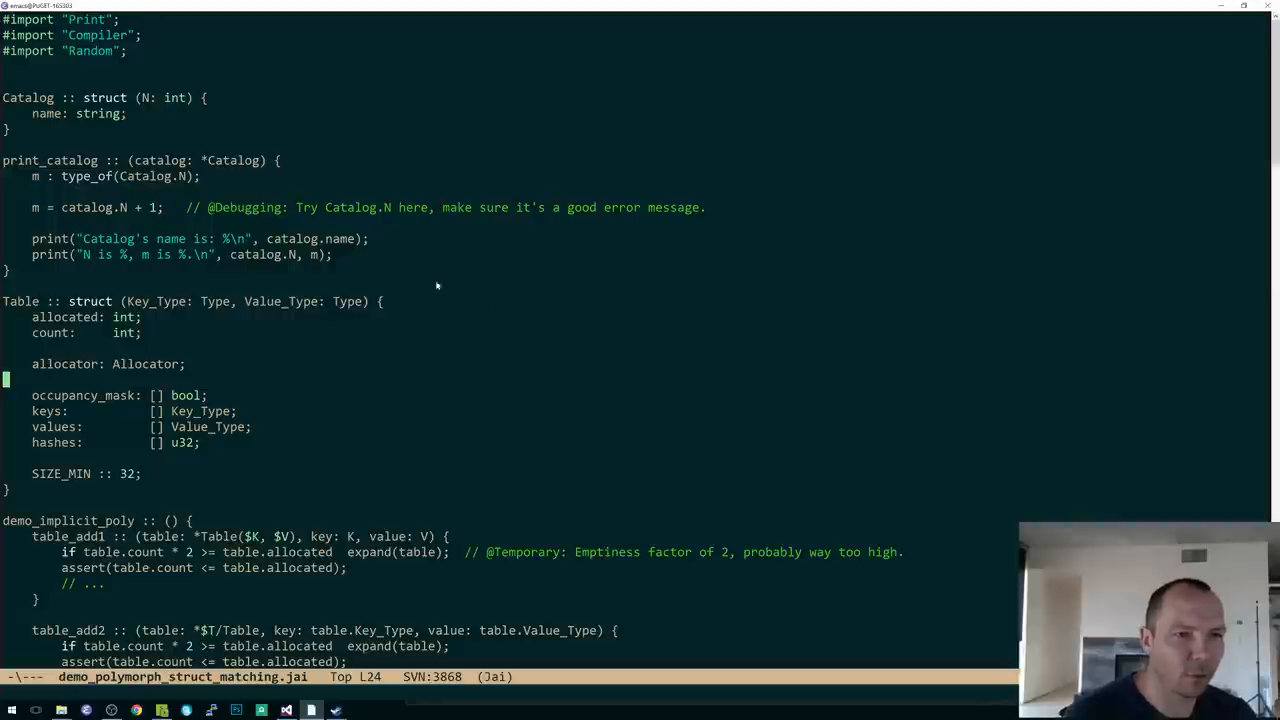
pyautogui.moveTo(248, 283)
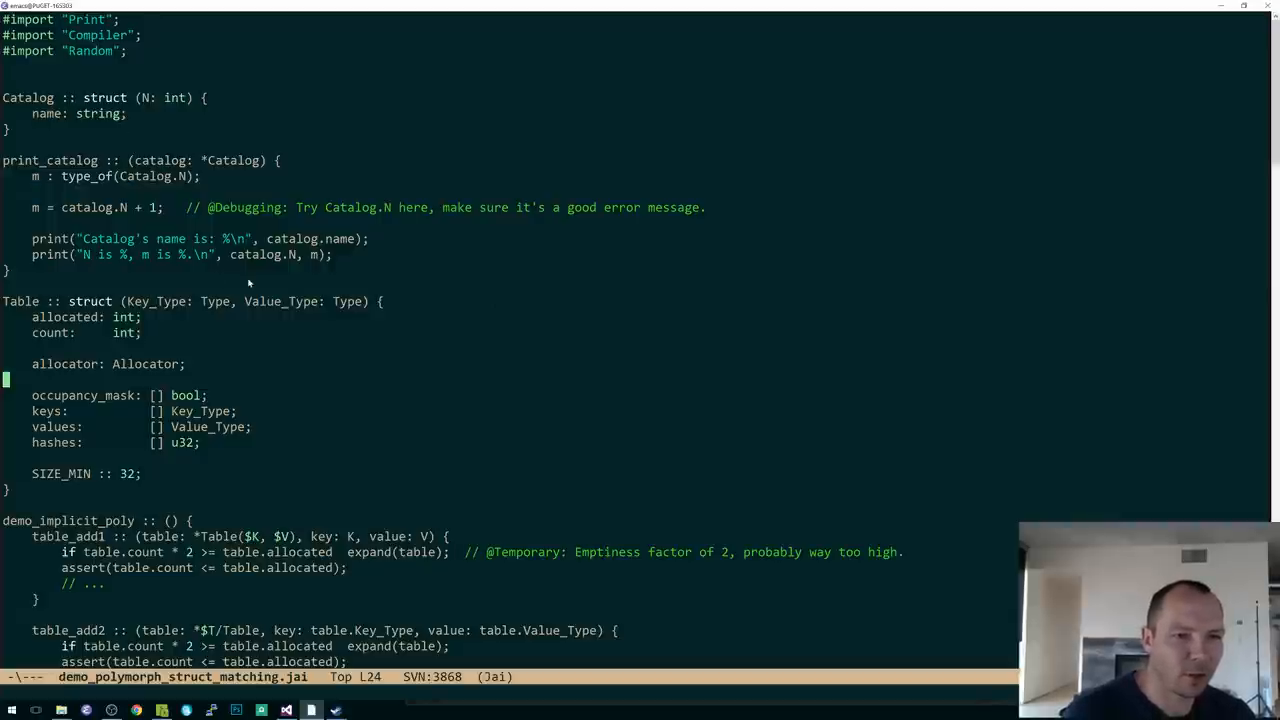
# Add 'increment :: Counter.increment;' below the Counter struct and save the file.
pyautogui.scroll(-3)
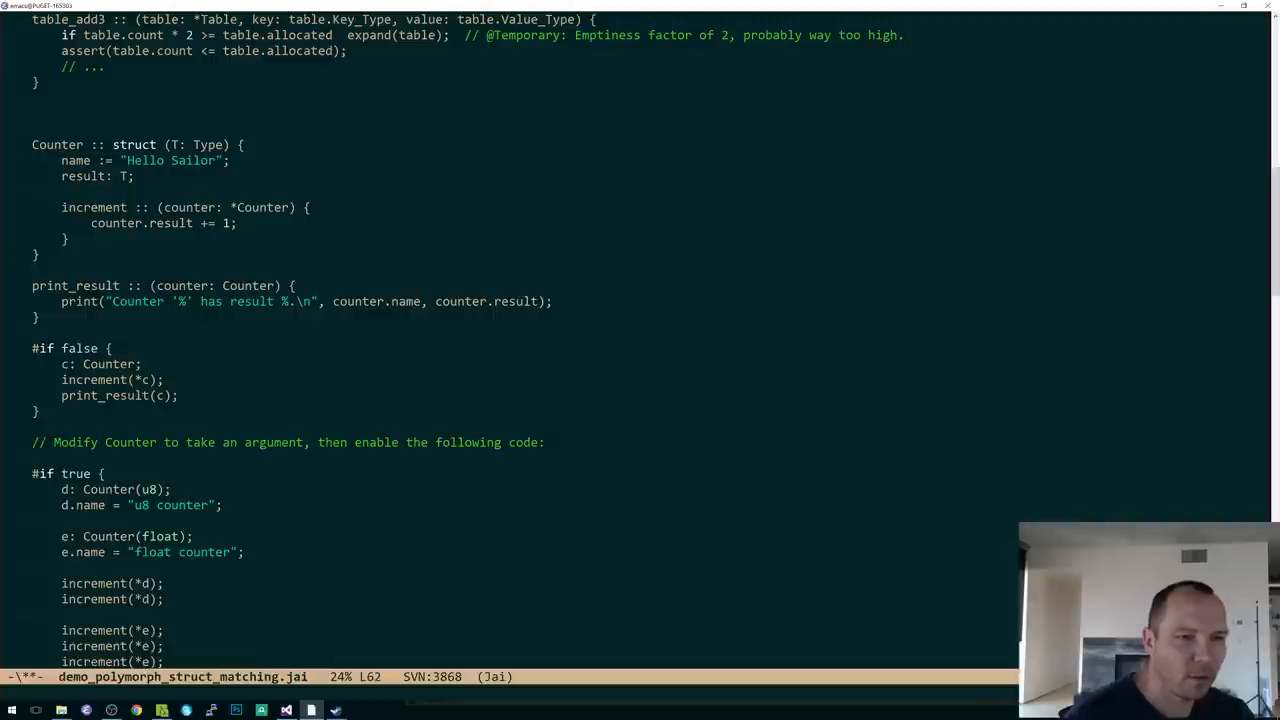
pyautogui.write('increment')
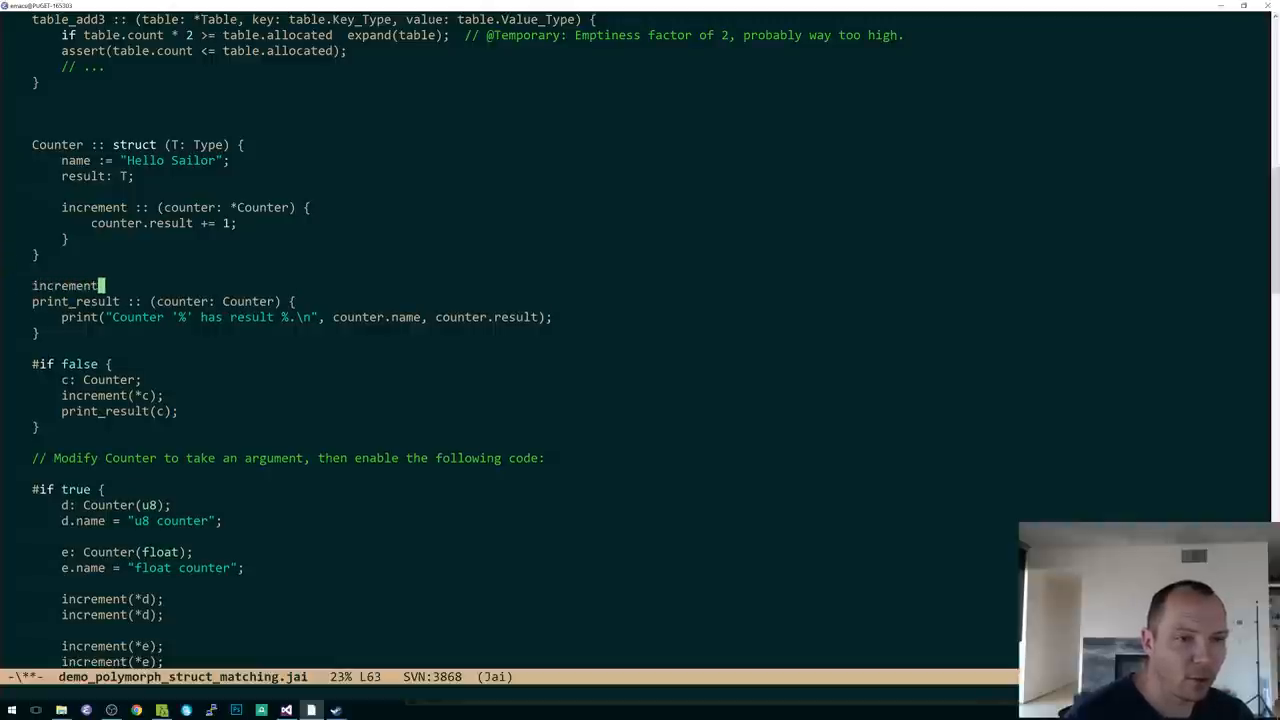
pyautogui.write(':: Counter')
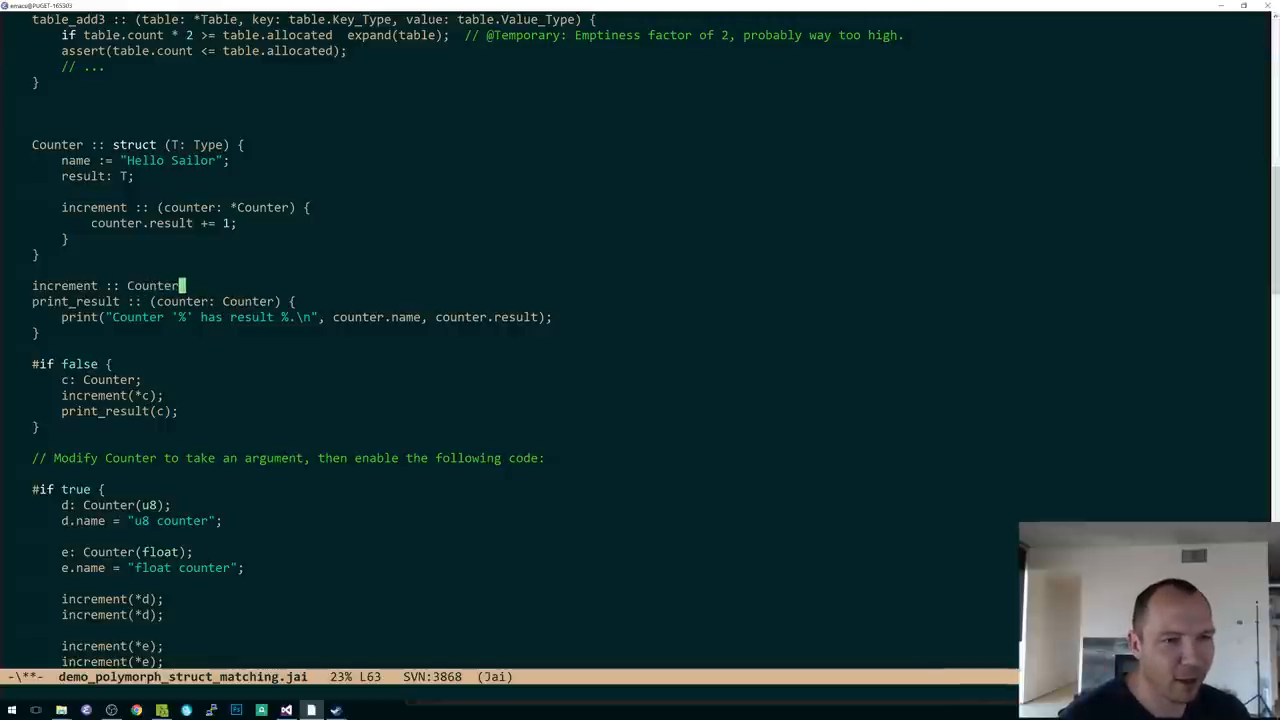
pyautogui.write('.increment;')
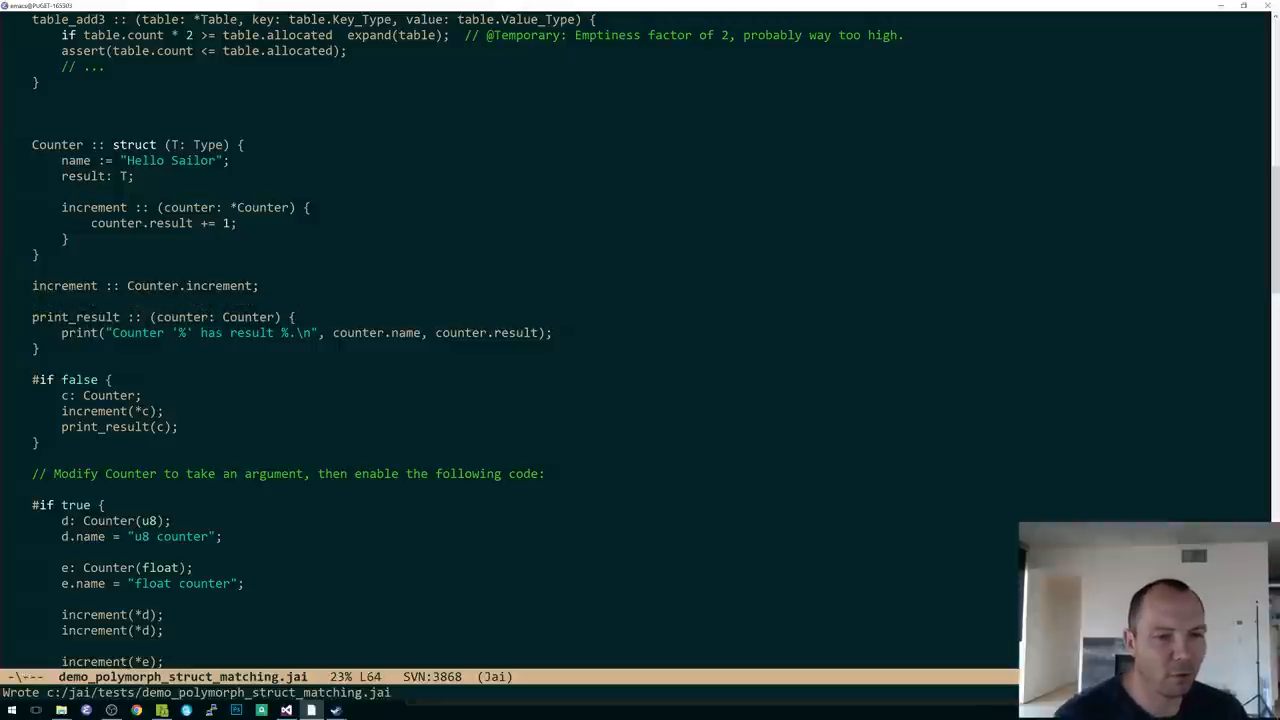
pyautogui.moveTo(301, 300)
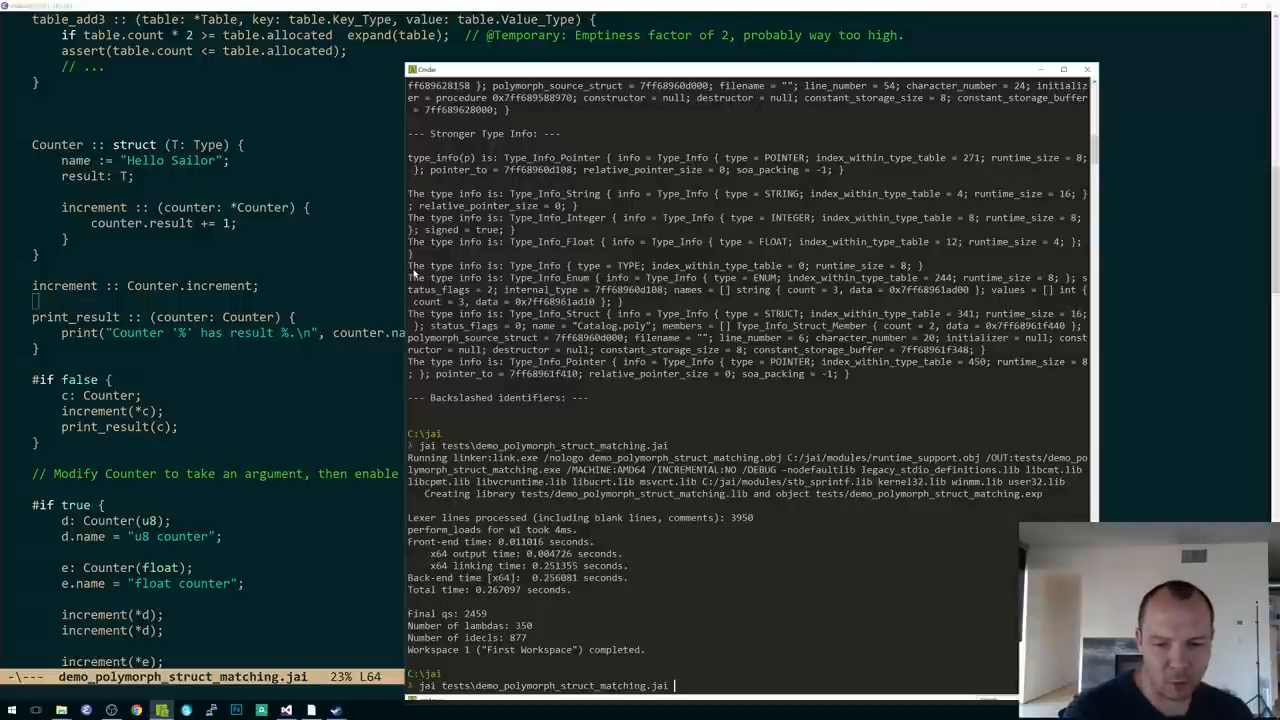
# Rerun jai tests\demo_polymorph_struct_matching.jai in Cmder to compile with the new alias.
pyautogui.press('Return')
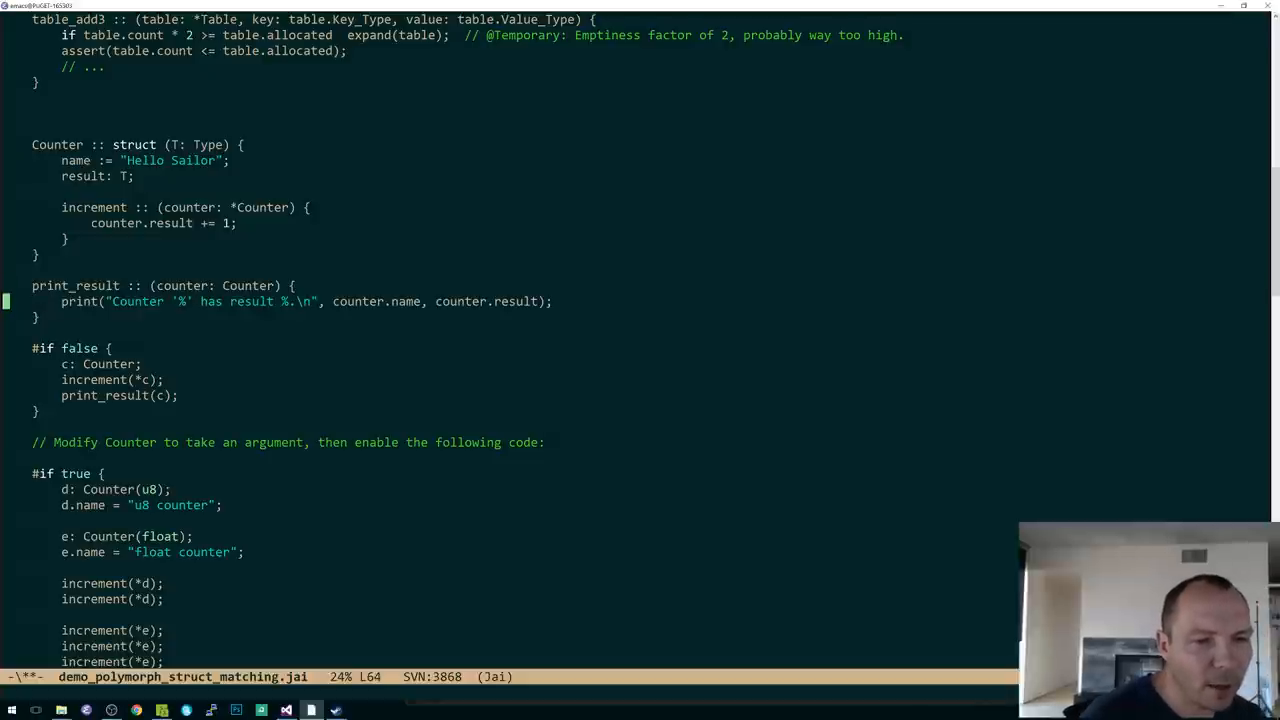
# Remove the increment alias line and search for the increment(*d) call.
pyautogui.write('incre')
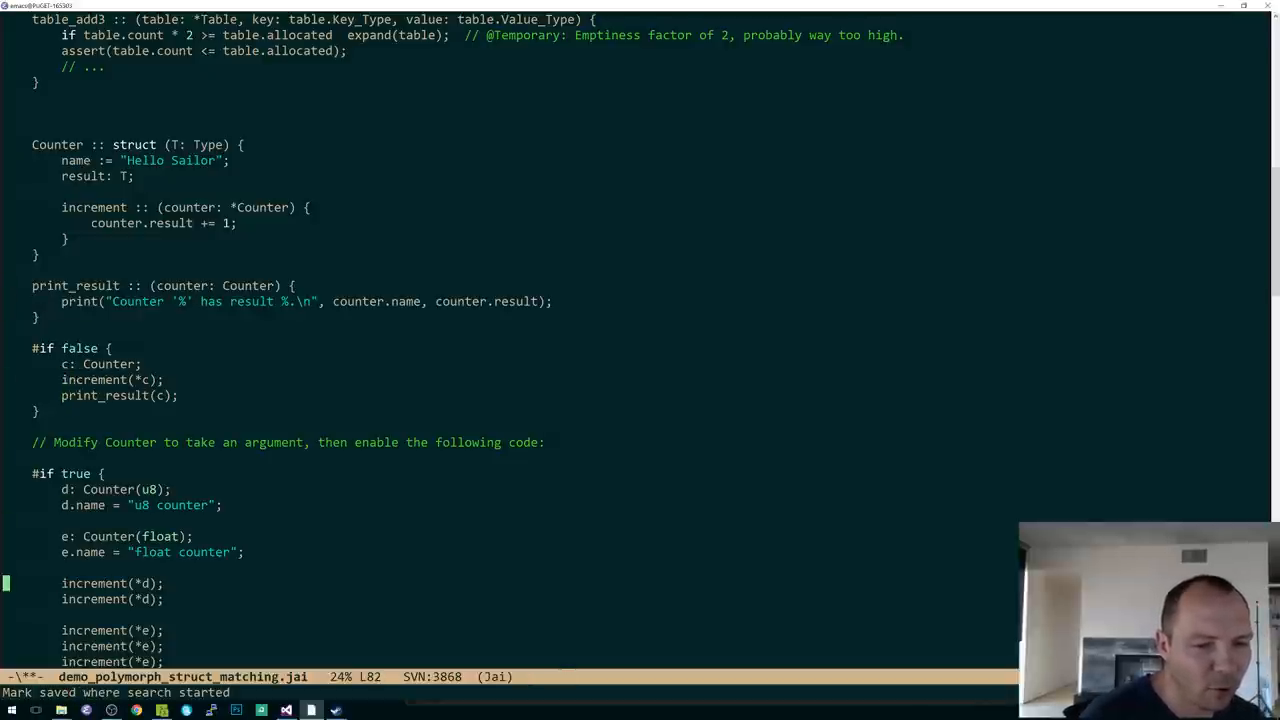
# Try 'Counter.'-prefixed increment calls, recompile, revert and save, then add a blank line in Catalog.
pyautogui.scroll(-3)
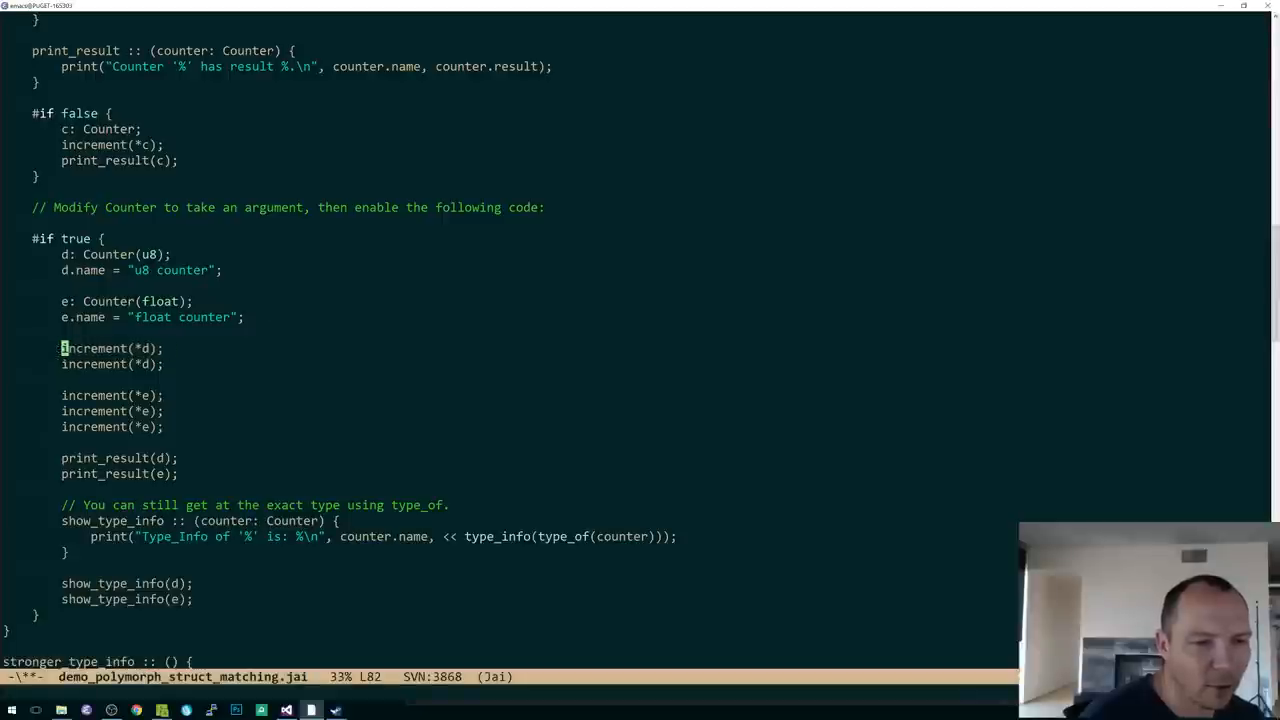
pyautogui.write('Counter.')
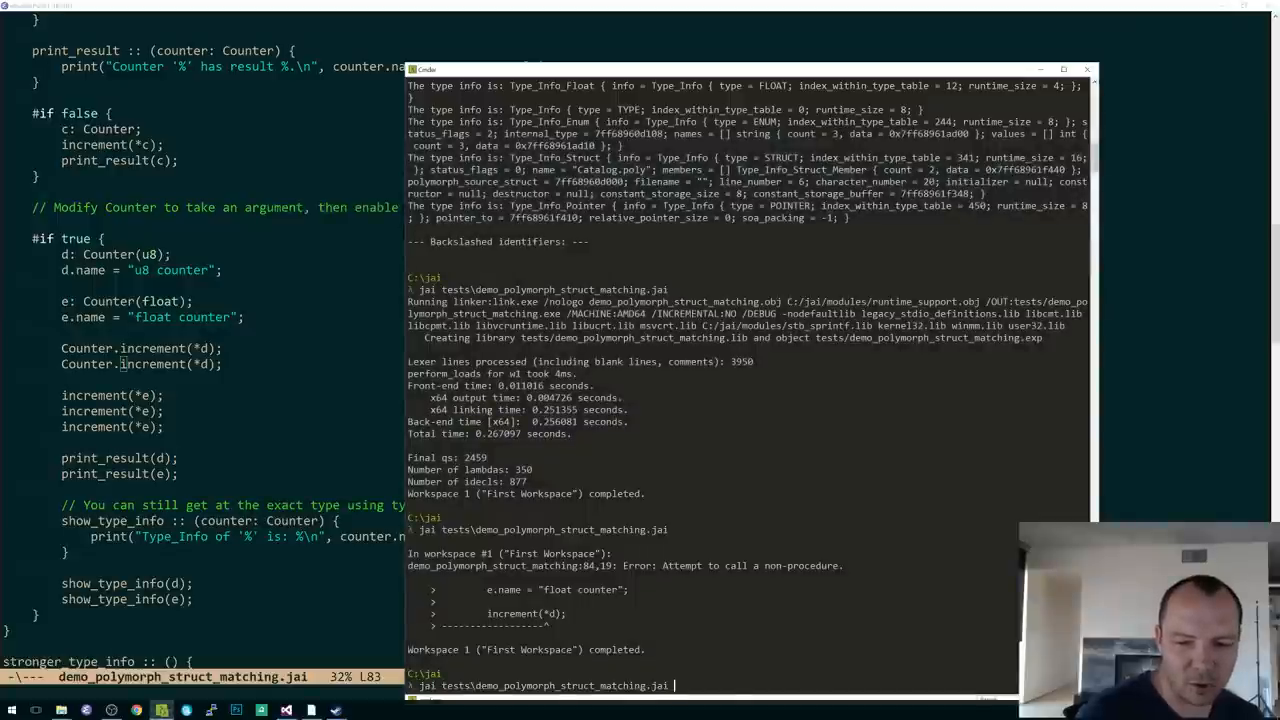
pyautogui.press('Return')
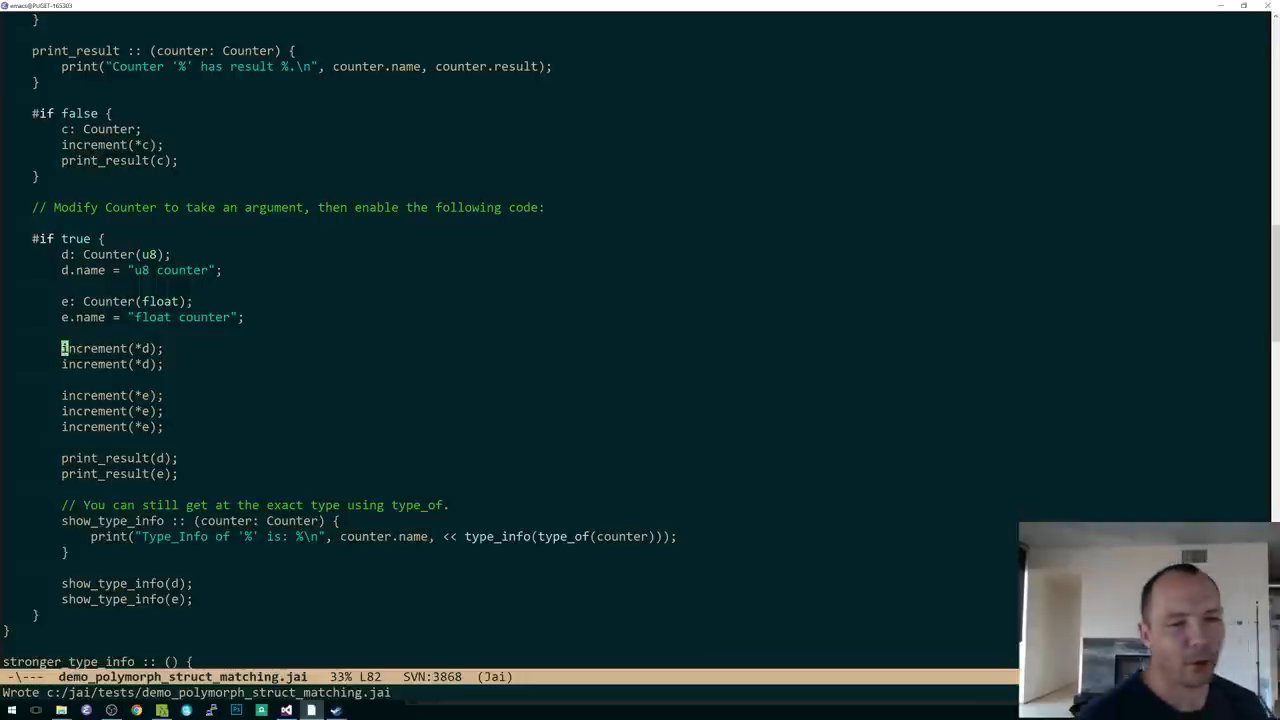
pyautogui.scroll(3)
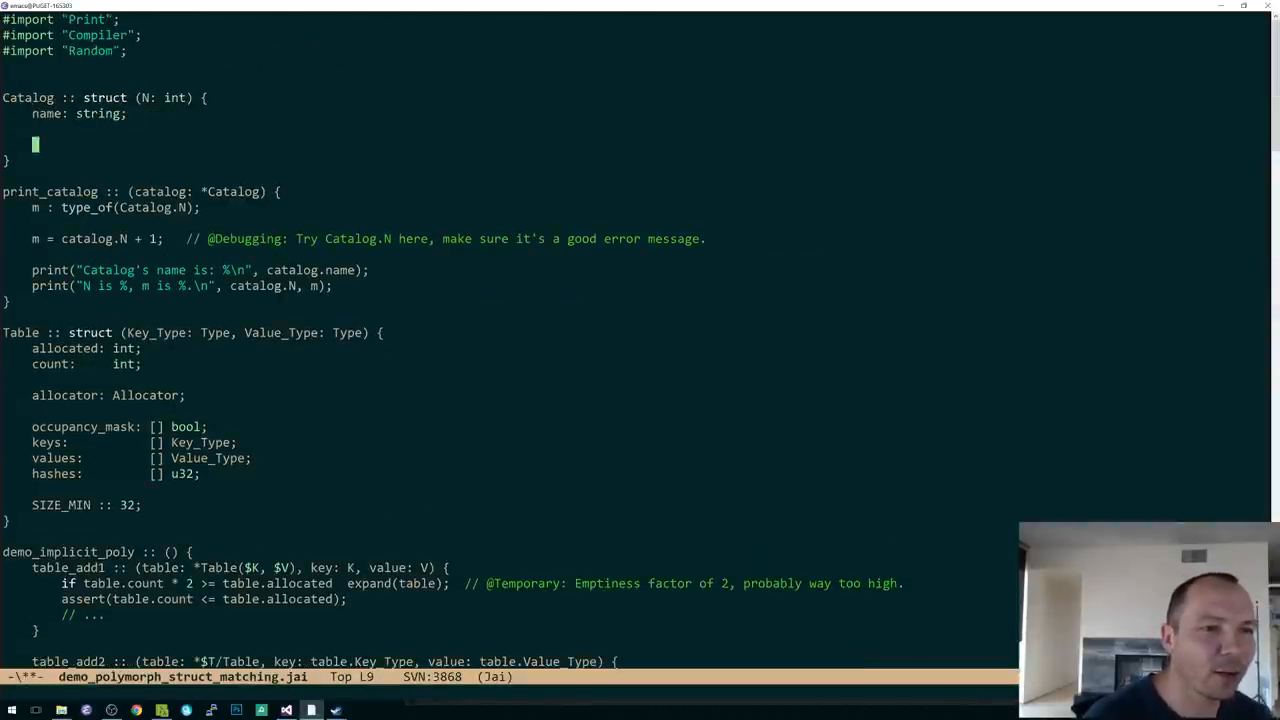
# Add a foo procedure to Catalog taking a catalog and printing "foo %\n" with catalog.name.
pyautogui.write('foo ::')
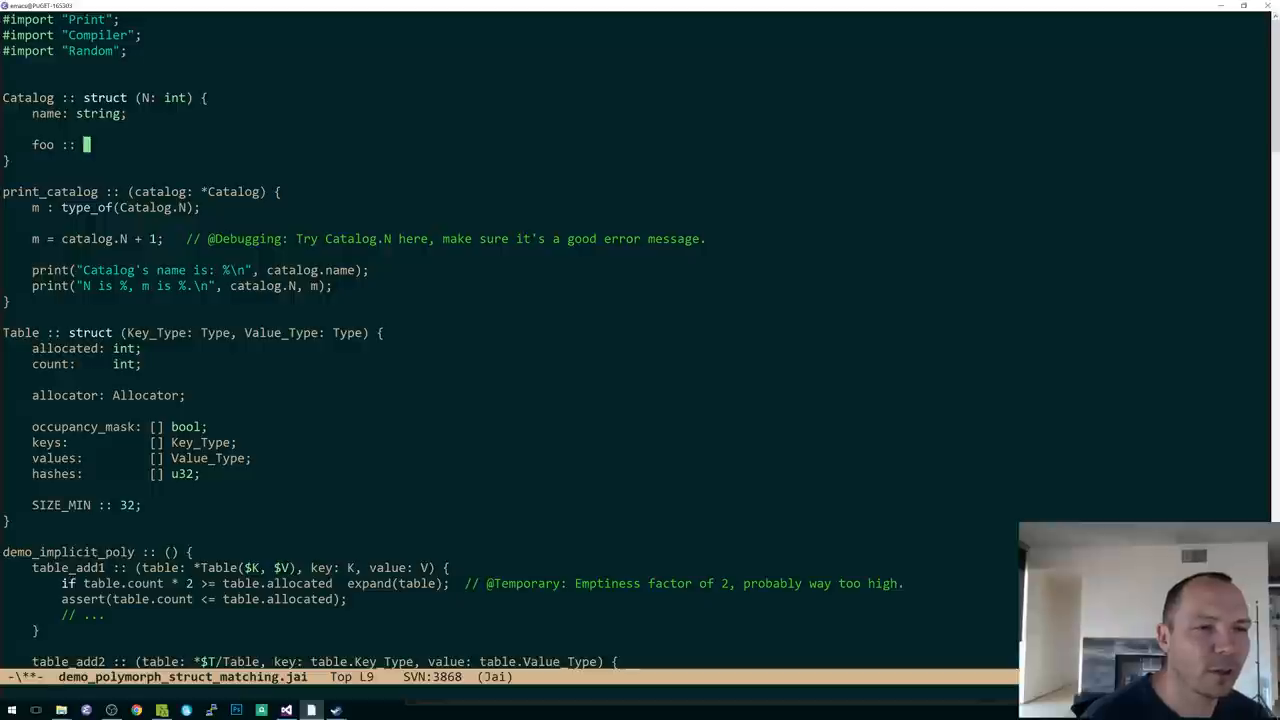
pyautogui.write('(')
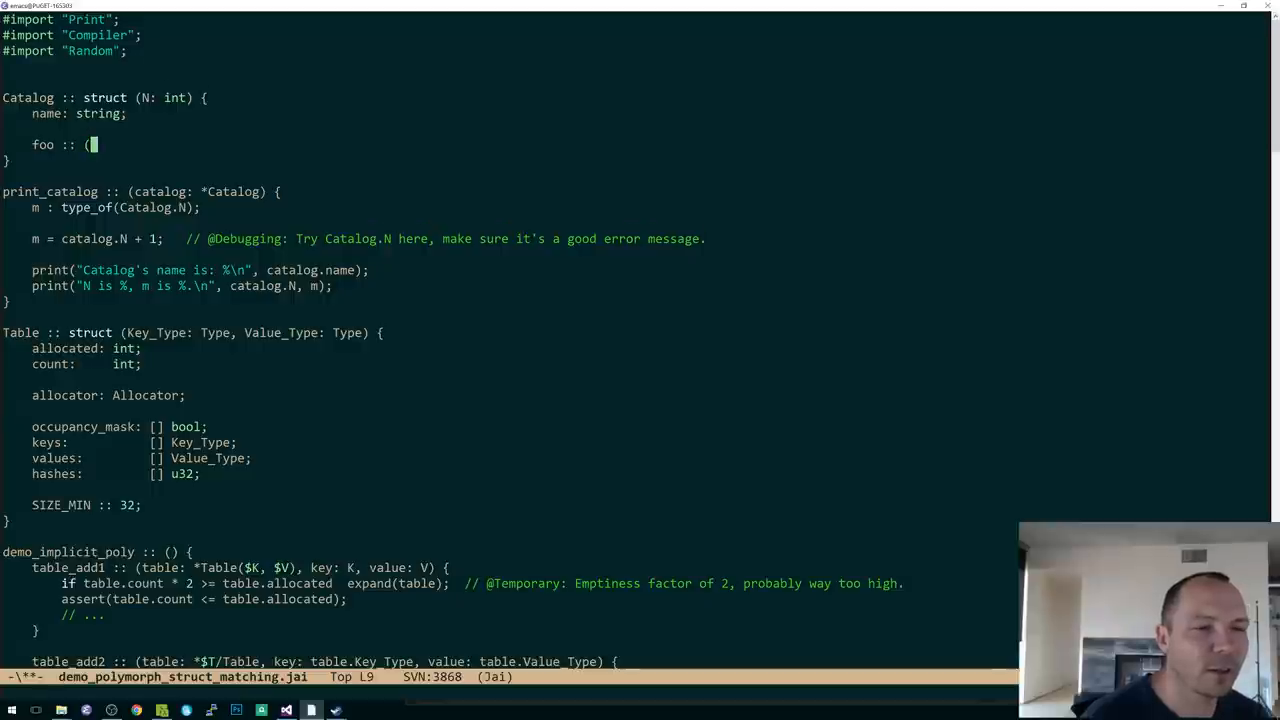
pyautogui.write('catalog: Catalog) {')
pyautogui.write('print("')
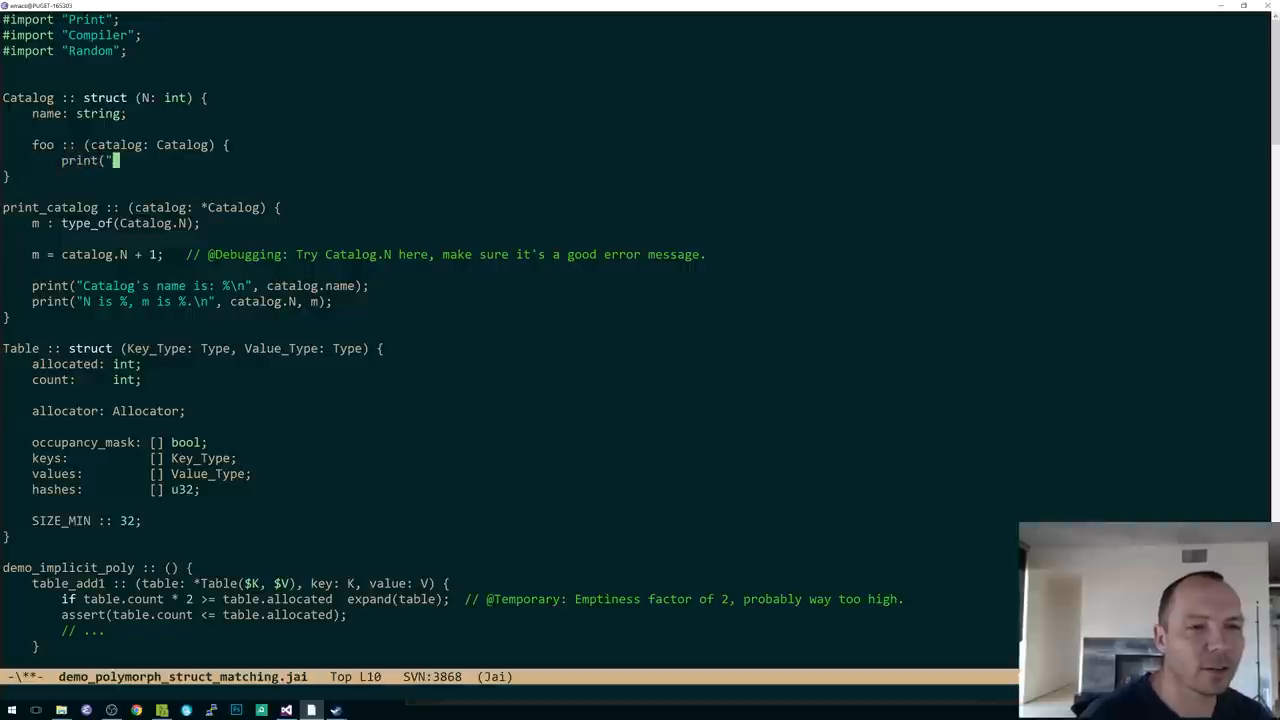
pyautogui.write('foo %\\n", catalog.')
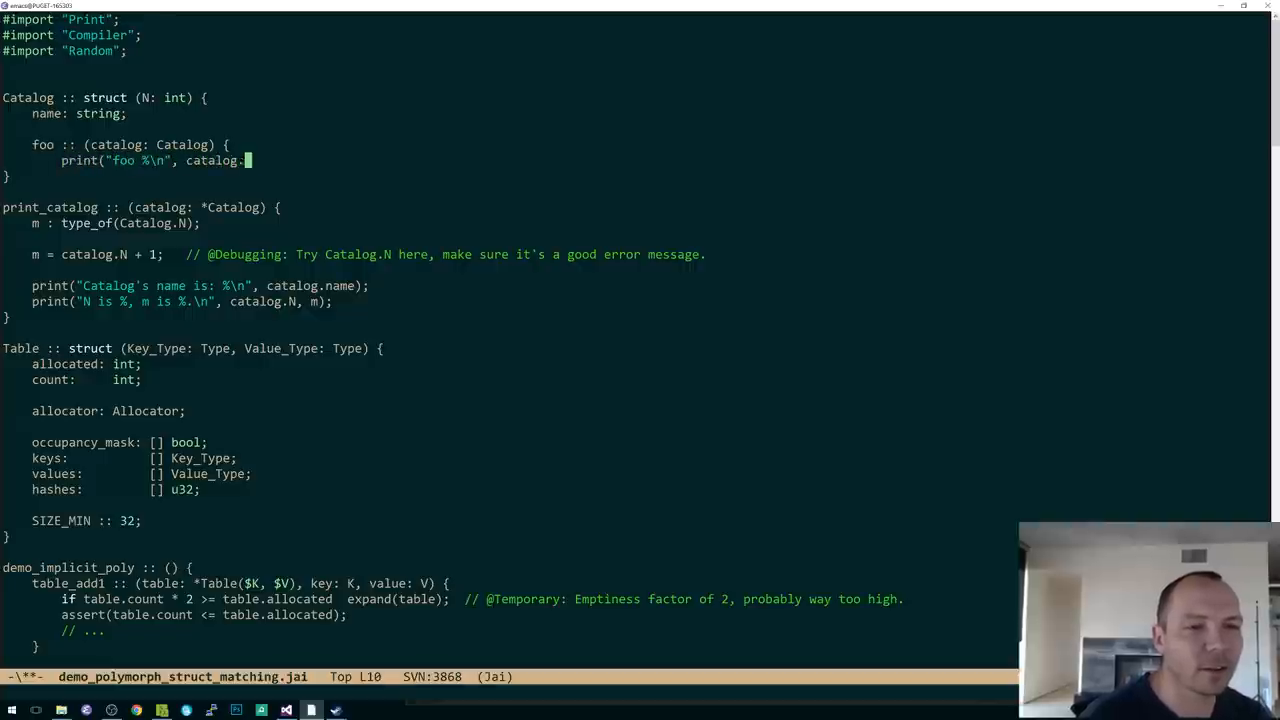
pyautogui.write('name);')
pyautogui.write('}')
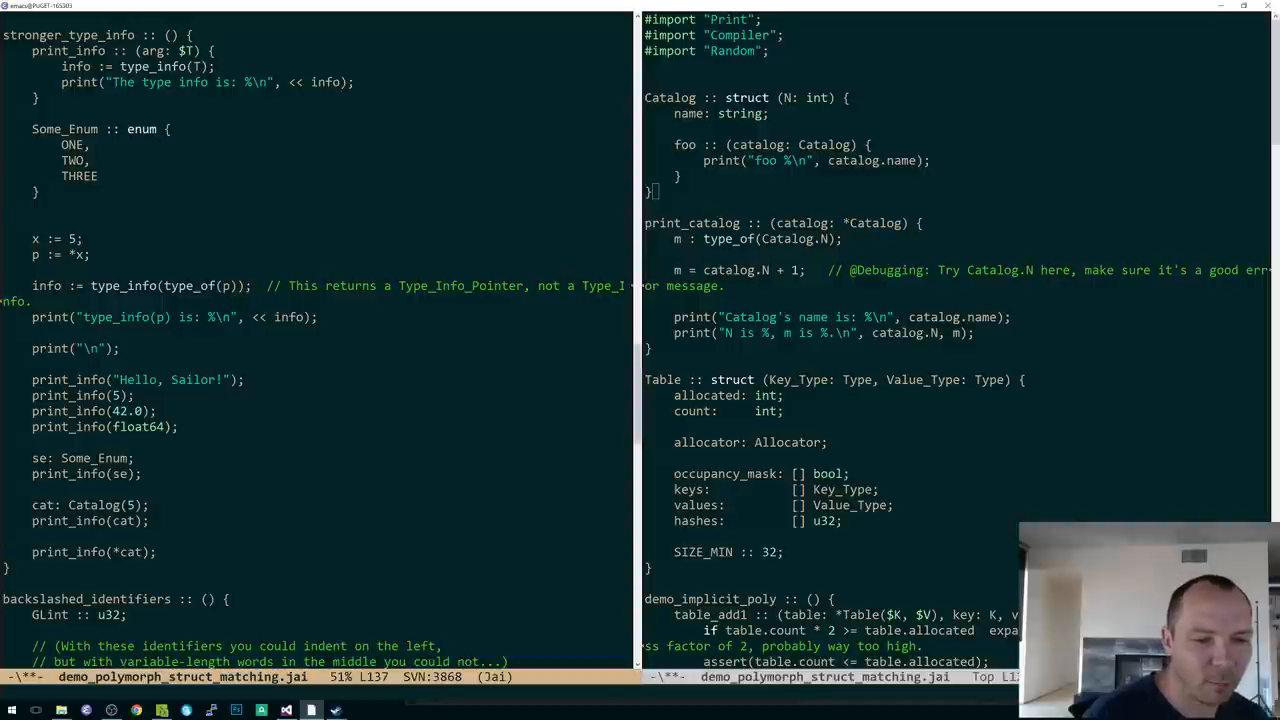
# Add cat.foo(cat); to stronger_type_info, read the compile error, and move foo above the call.
pyautogui.write('cat.')
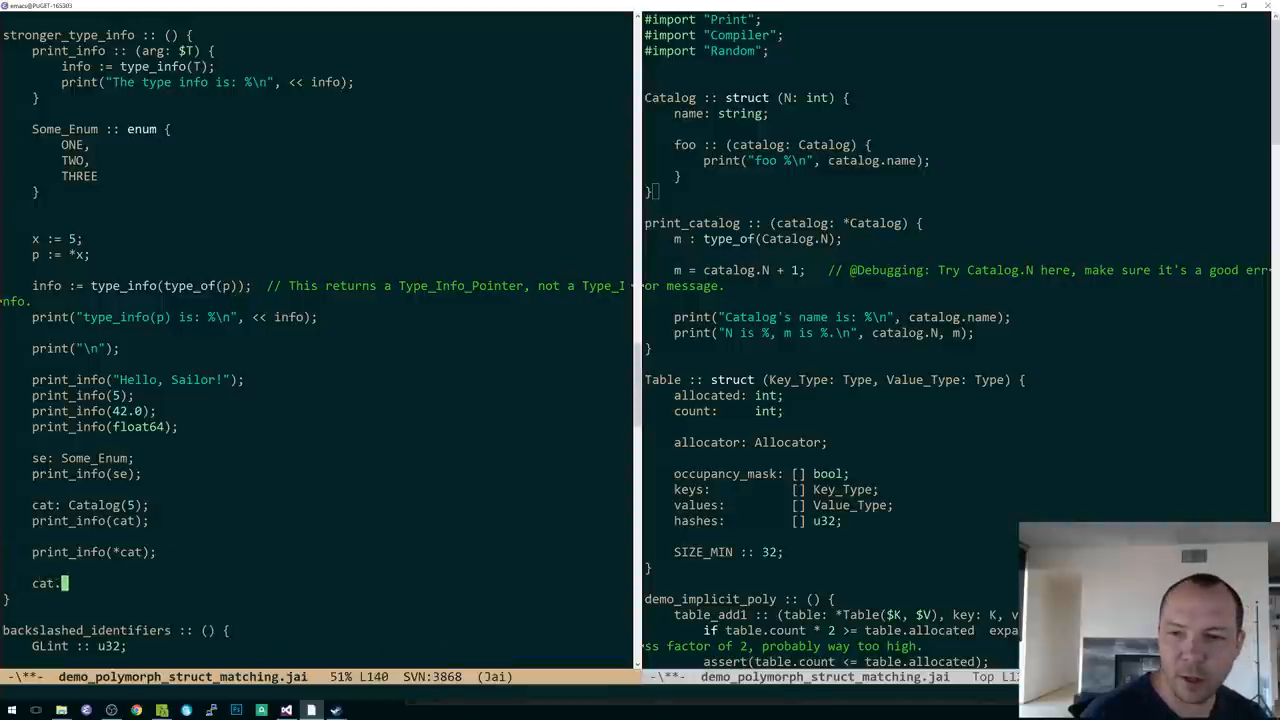
pyautogui.write('foo(cat);')
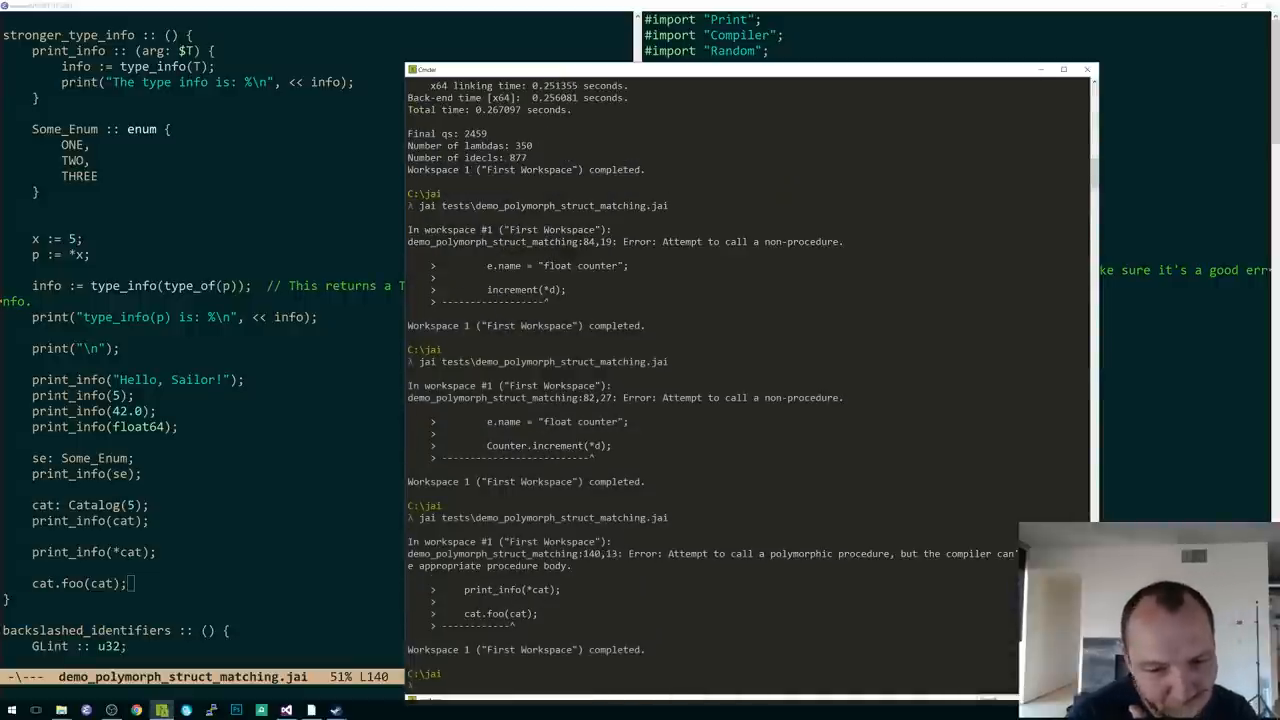
pyautogui.click(1086, 70)
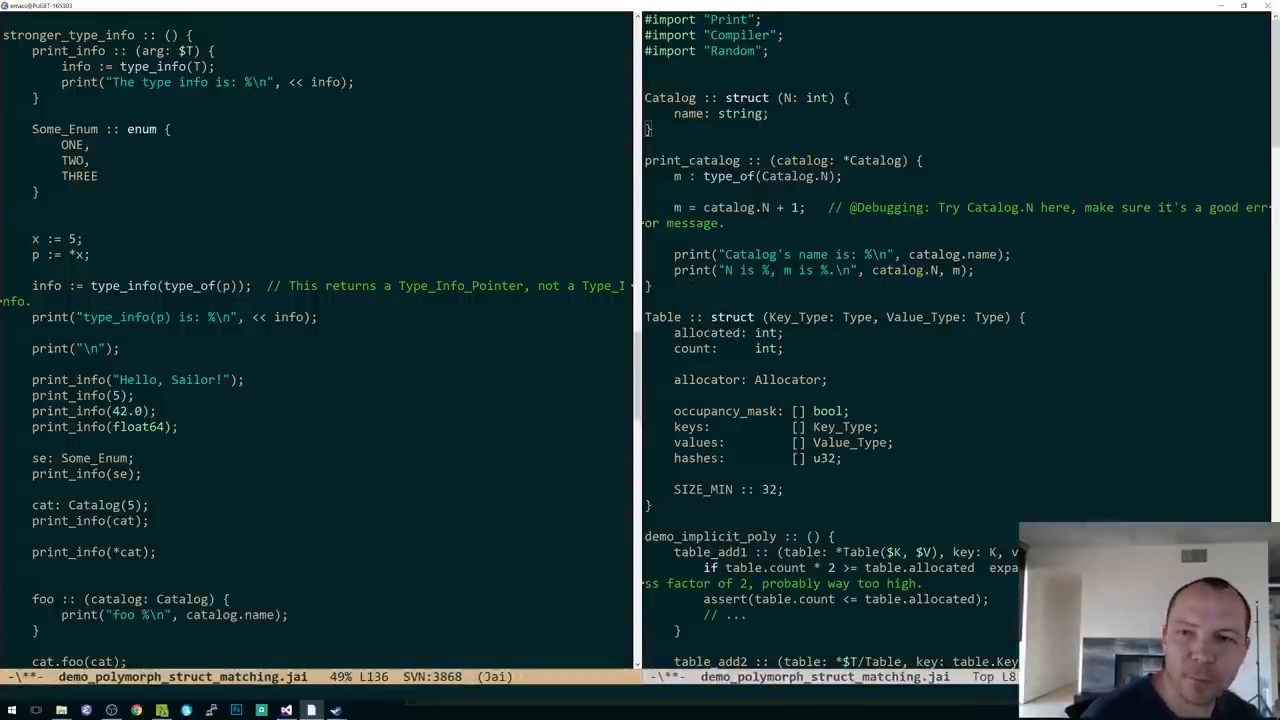
# Wrap foo in 'Foo :: struct {', make it print "foo", and add 'a: Foo; a.foo();'.
pyautogui.write('Foo :: st')
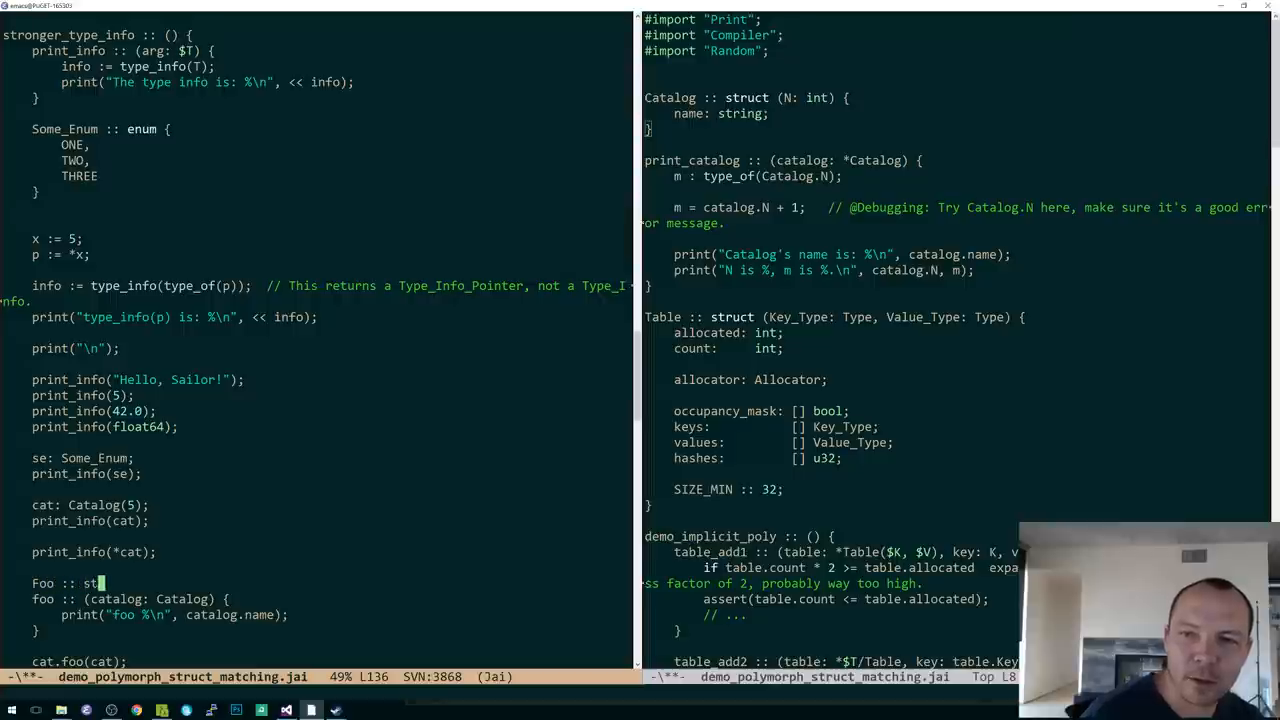
pyautogui.write('ruct {')
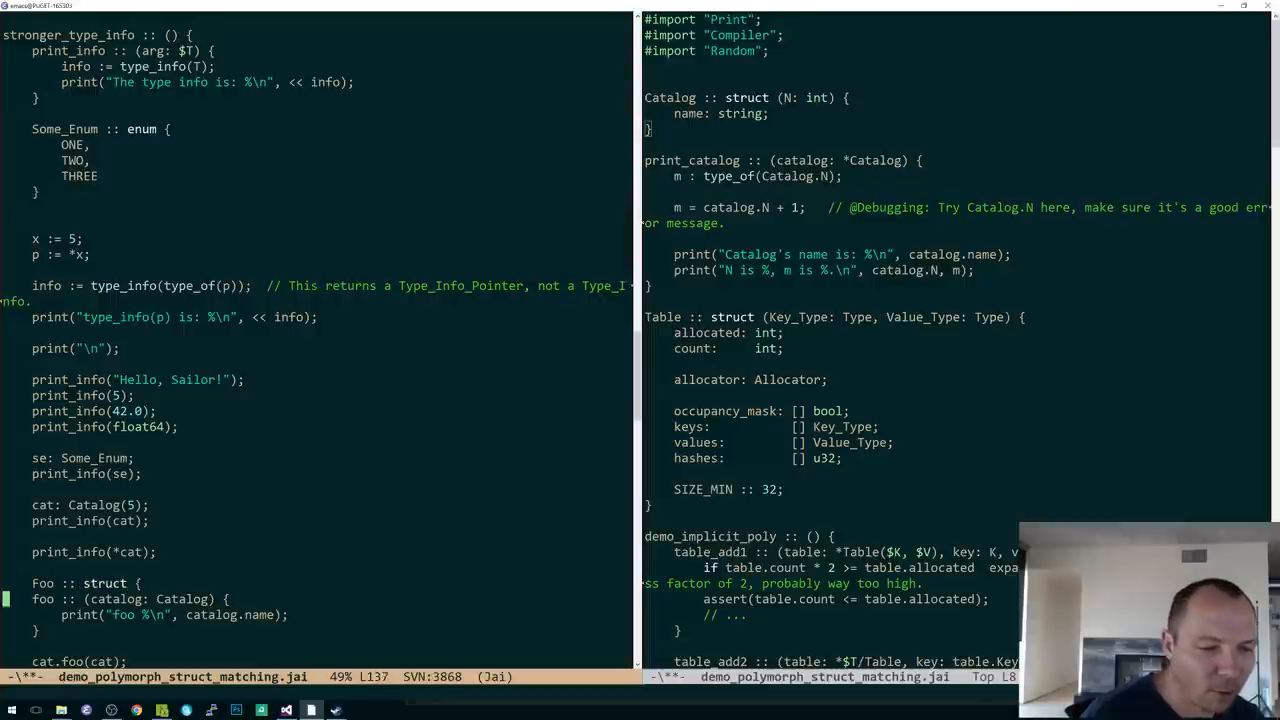
pyautogui.scroll(-3)
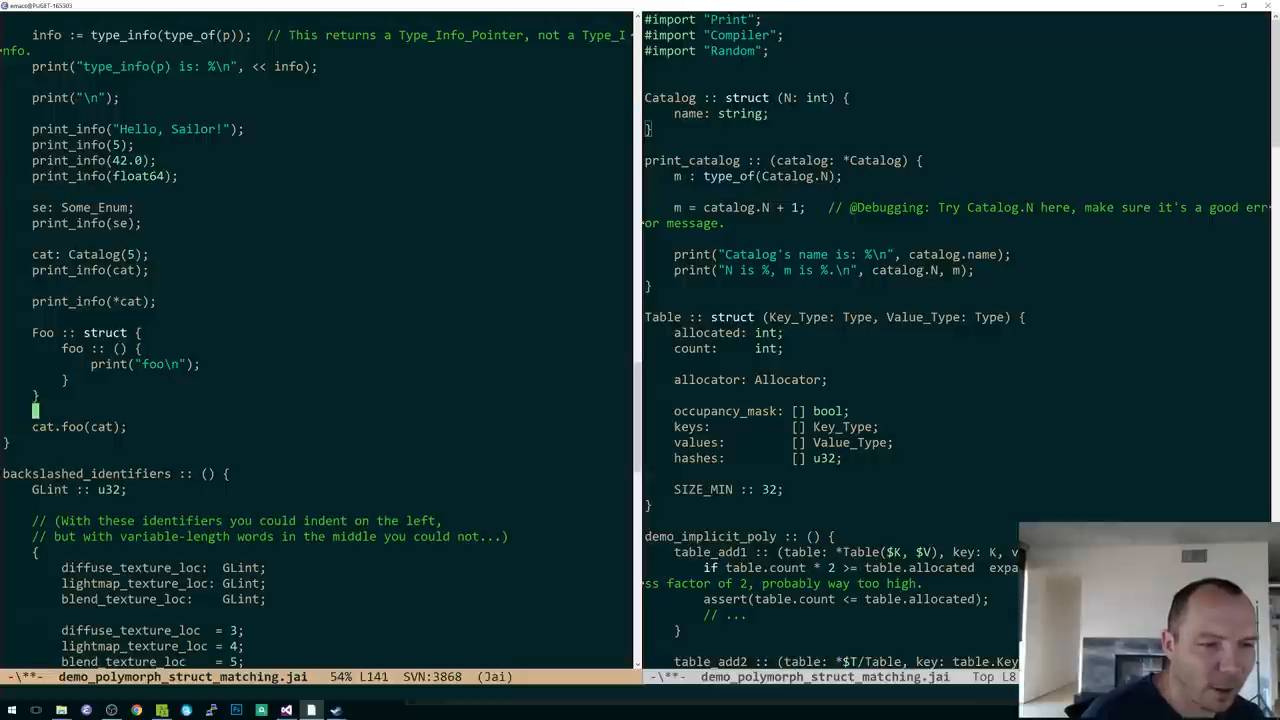
pyautogui.write('foo')
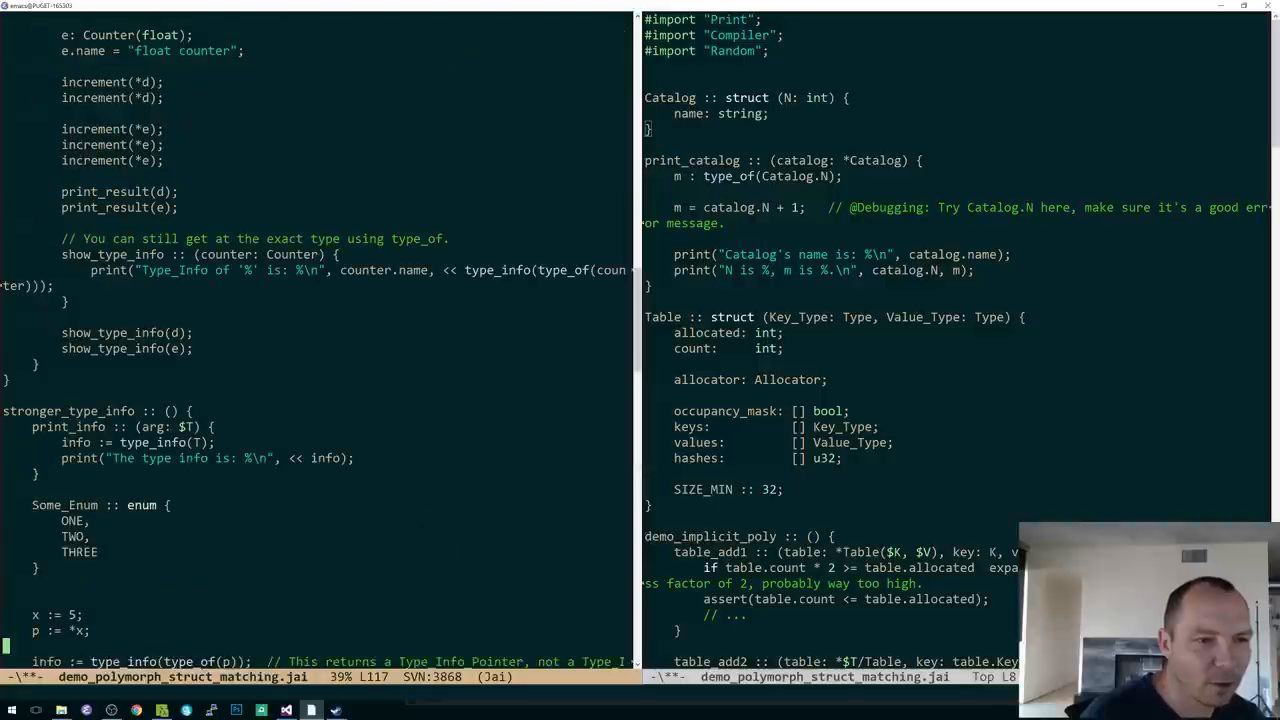
pyautogui.scroll(-3)
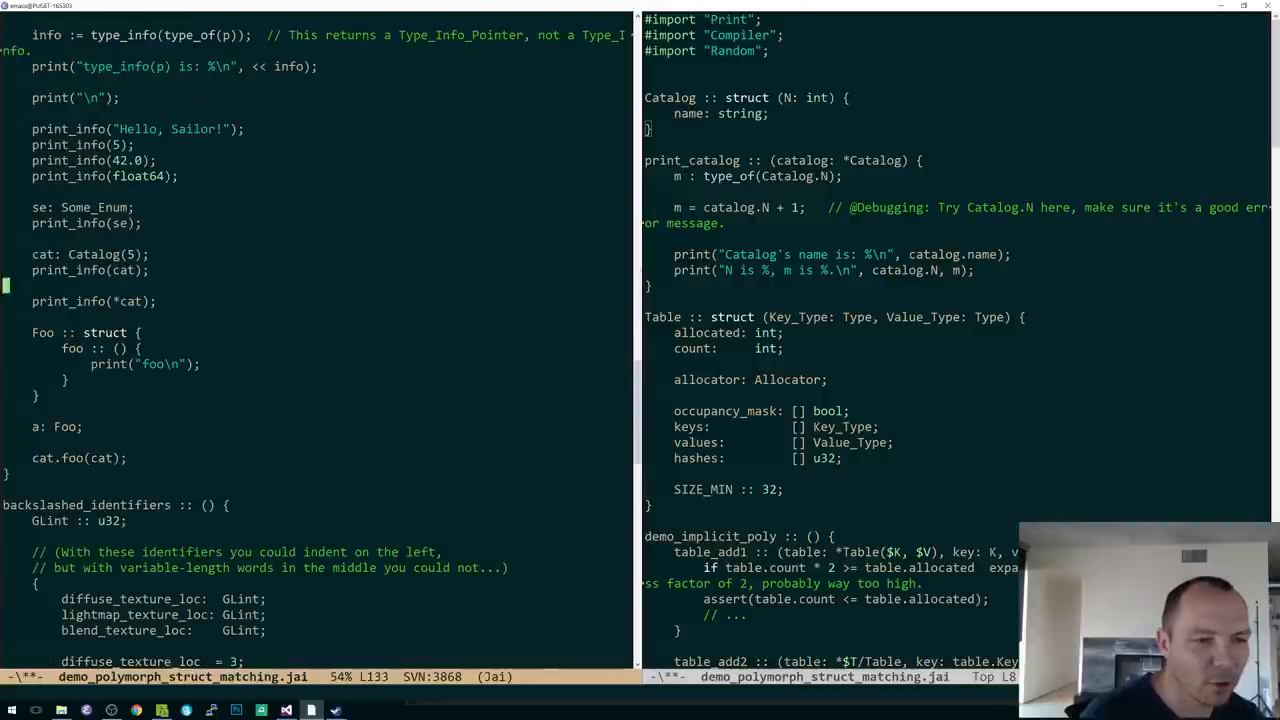
pyautogui.write('a.foo();')
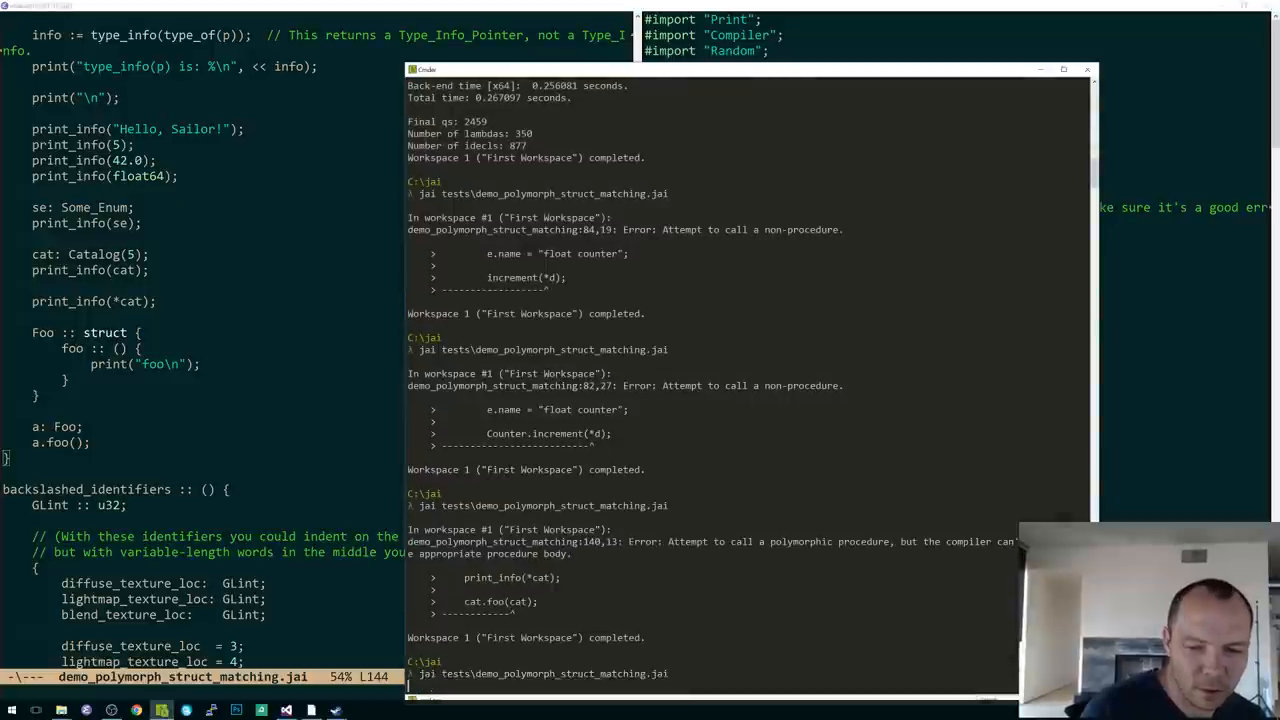
# Check the compile output and return to the two-pane Emacs view of the demo file.
pyautogui.scroll(-3)
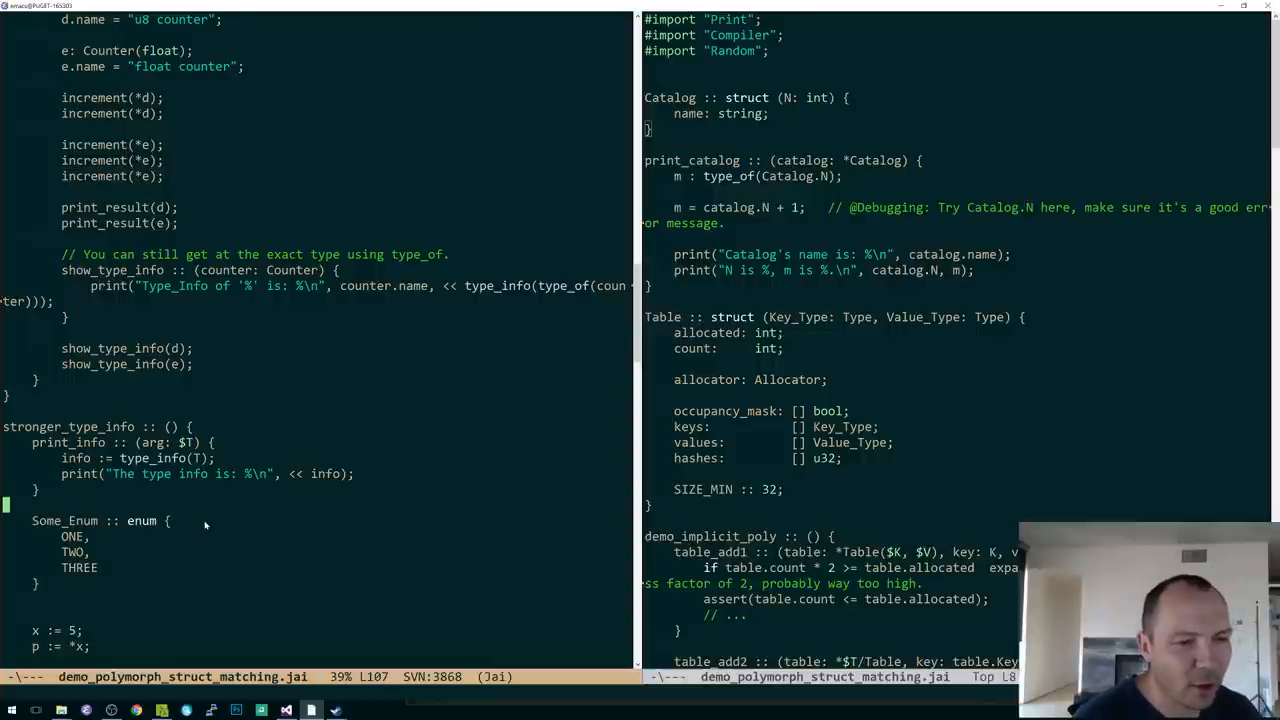
# Scroll down the full-width demo file to the Table struct and table_add1–3.
pyautogui.scroll(-3)
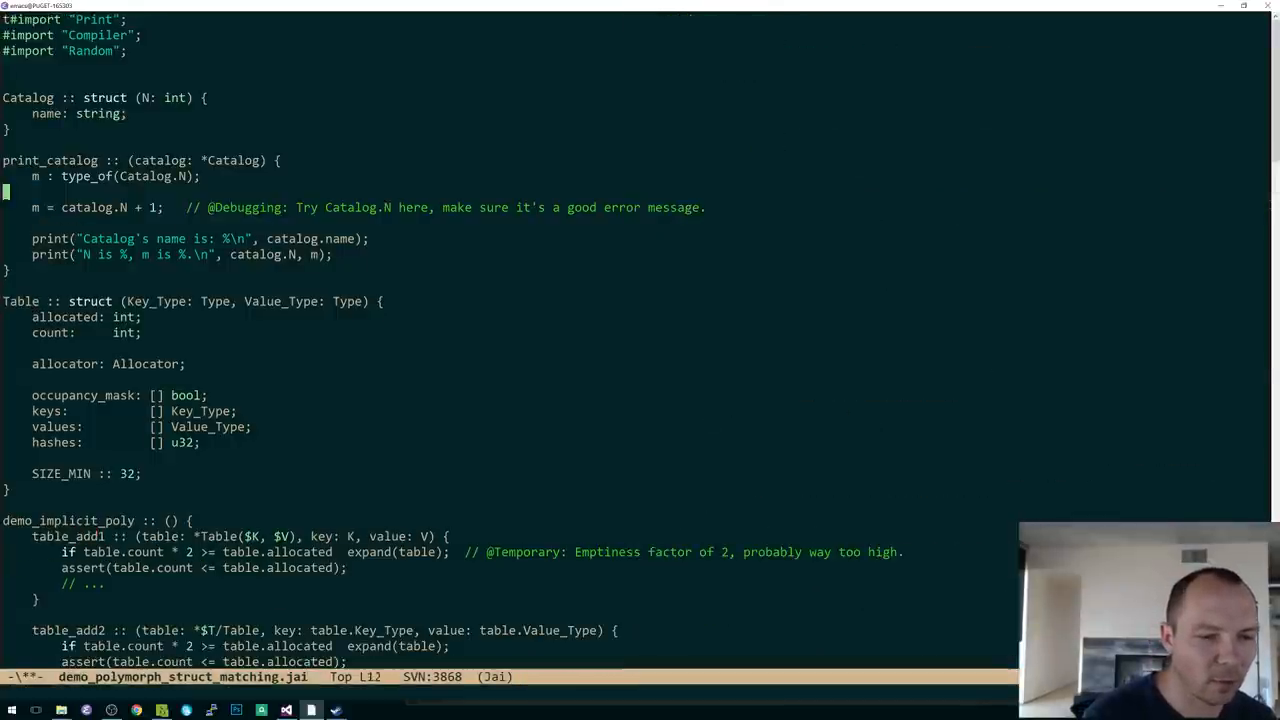
pyautogui.scroll(-3)
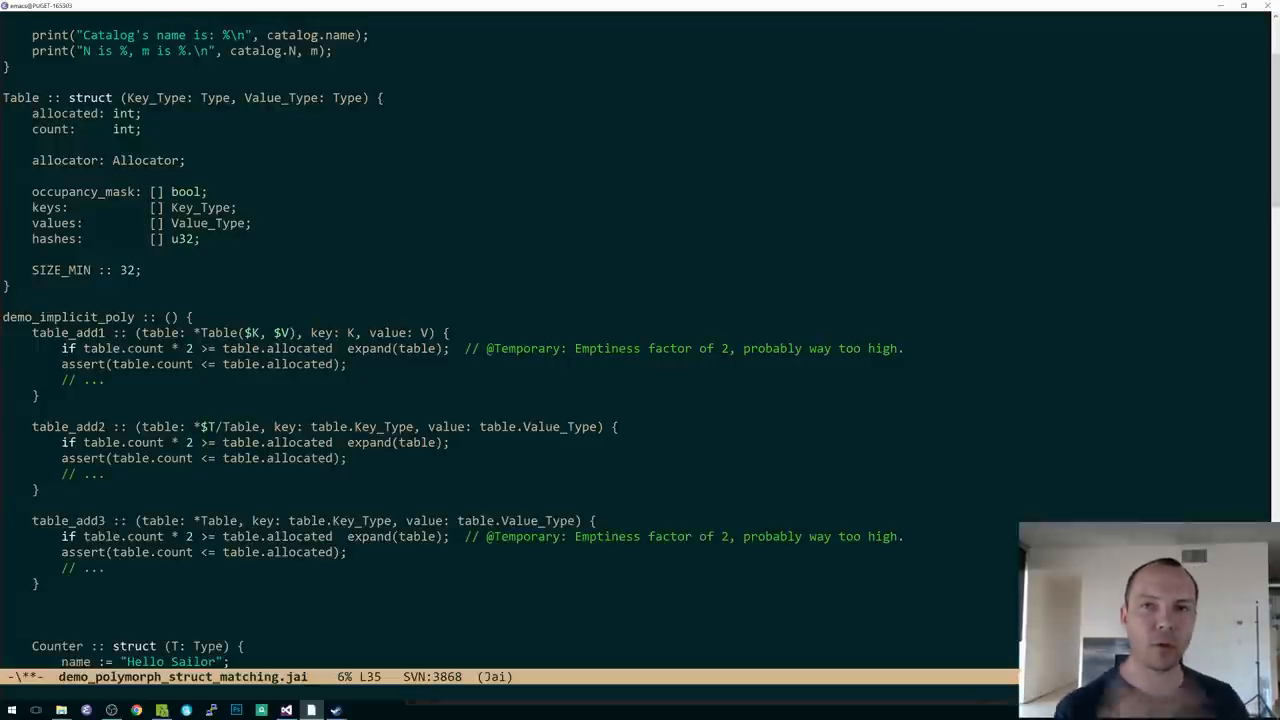